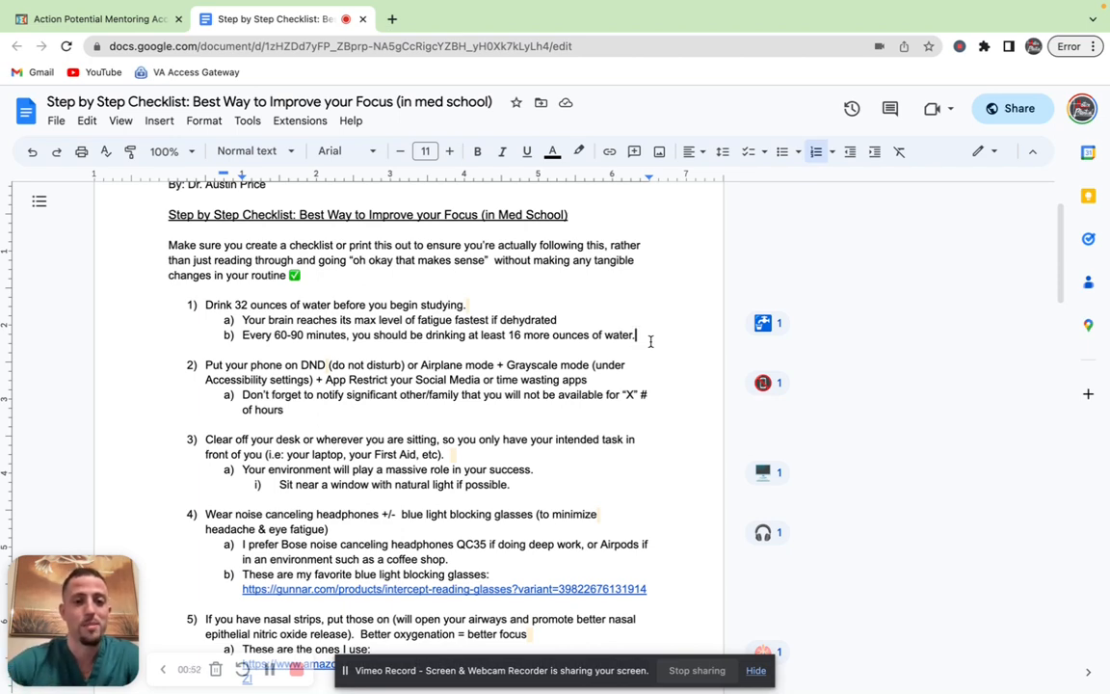
Follow the Amazon nasal strips link under tip 5 to open Breathe Right strips in a new tab.
scroll("down", 3)
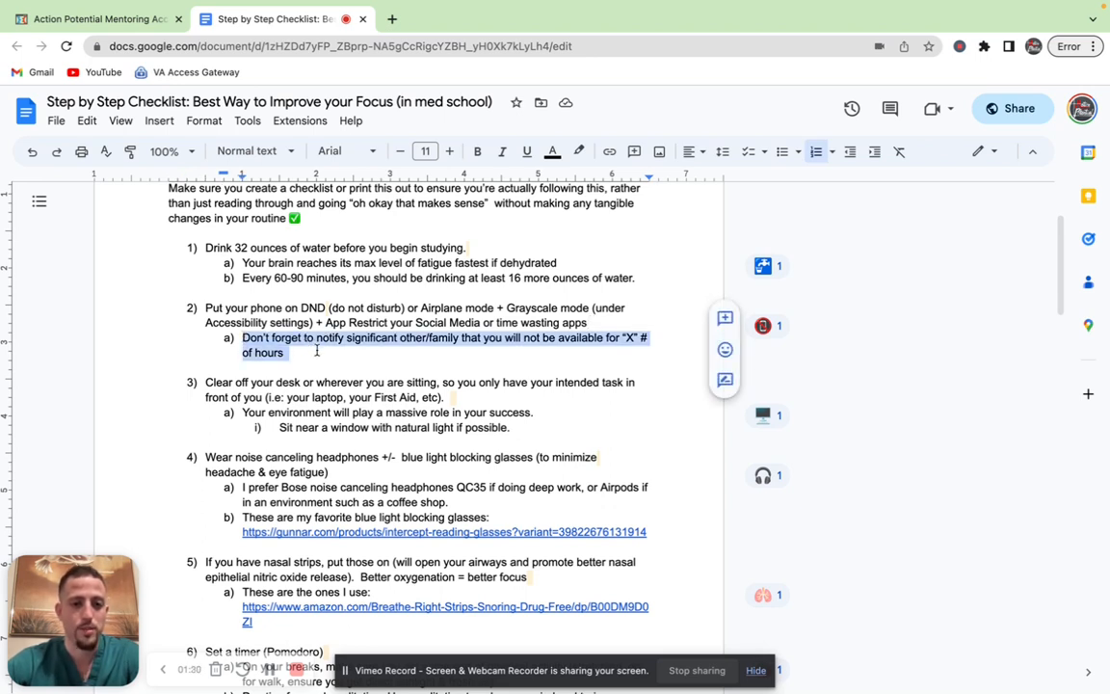
left_click(316, 349)
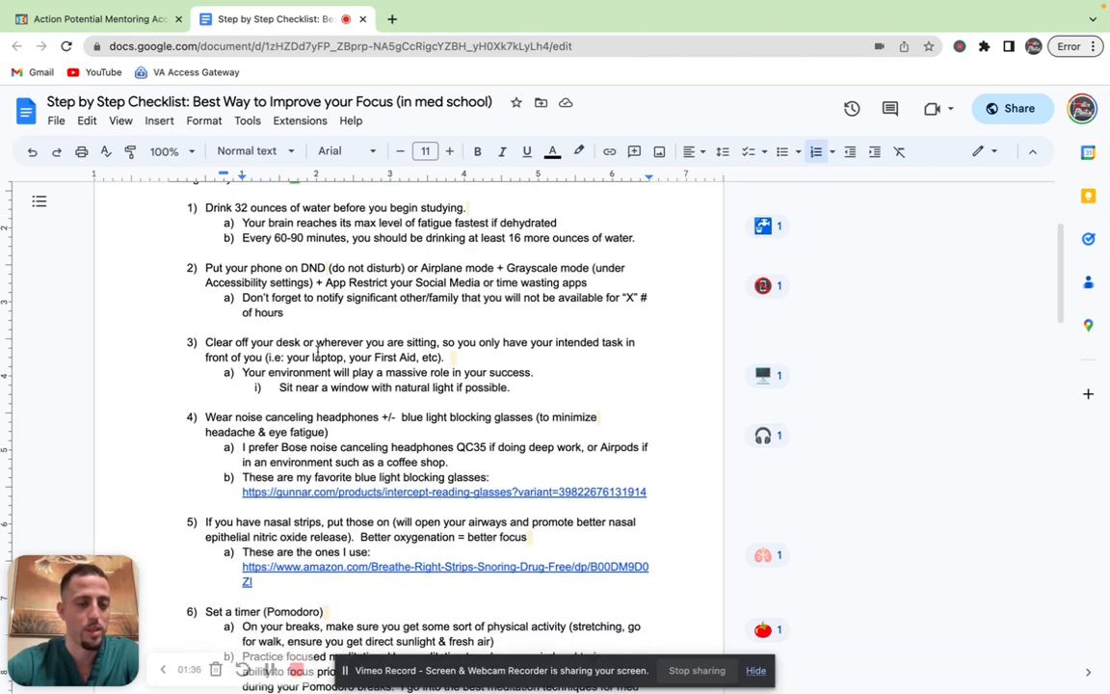
scroll("down", 3)
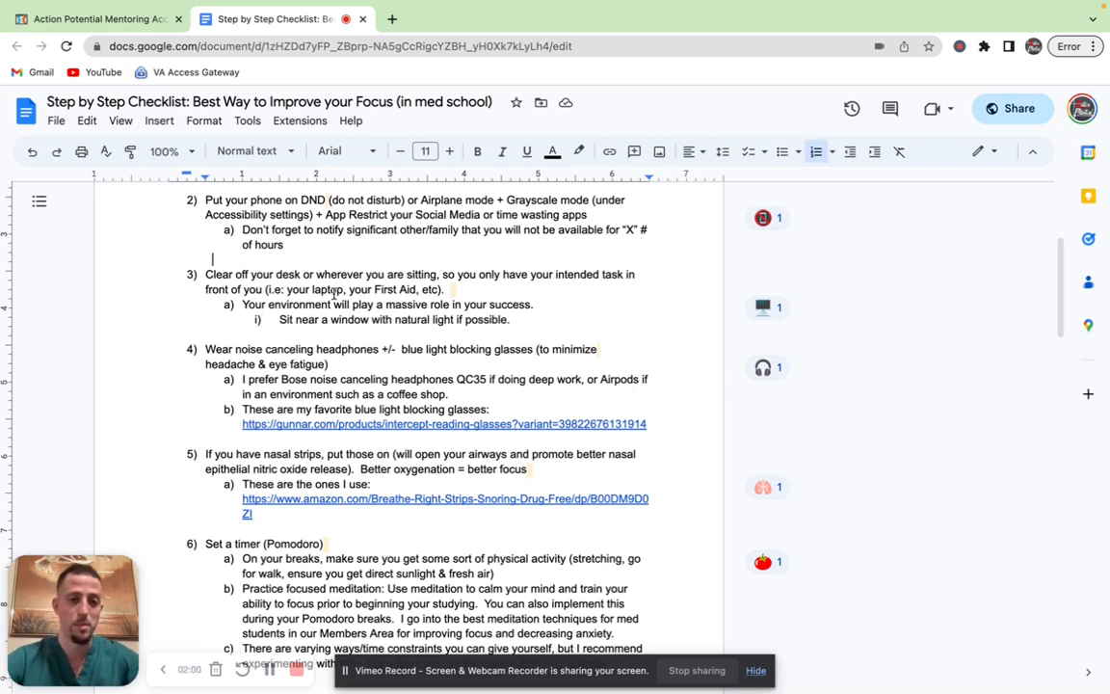
double_click(298, 304)
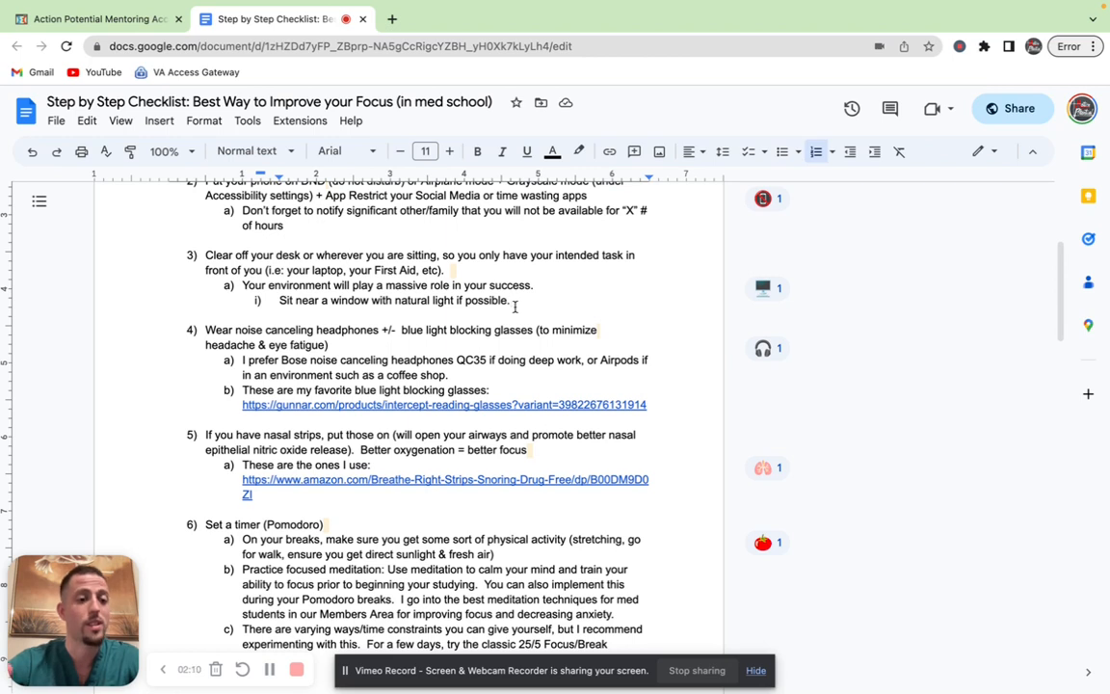
scroll("down", 3)
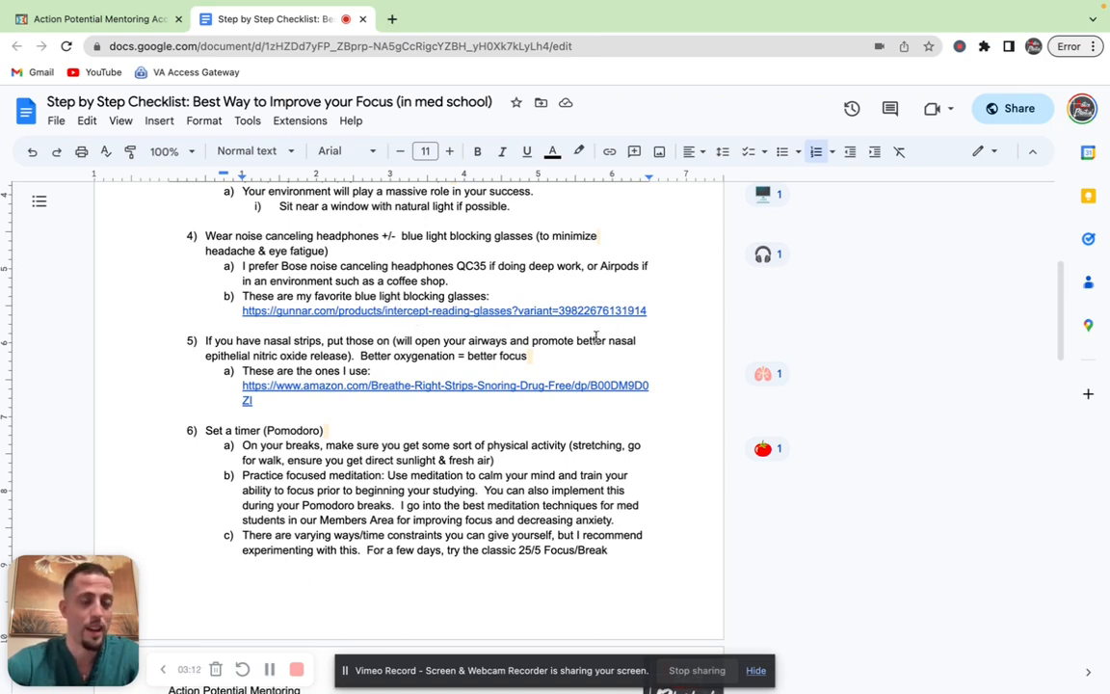
scroll("down", 3)
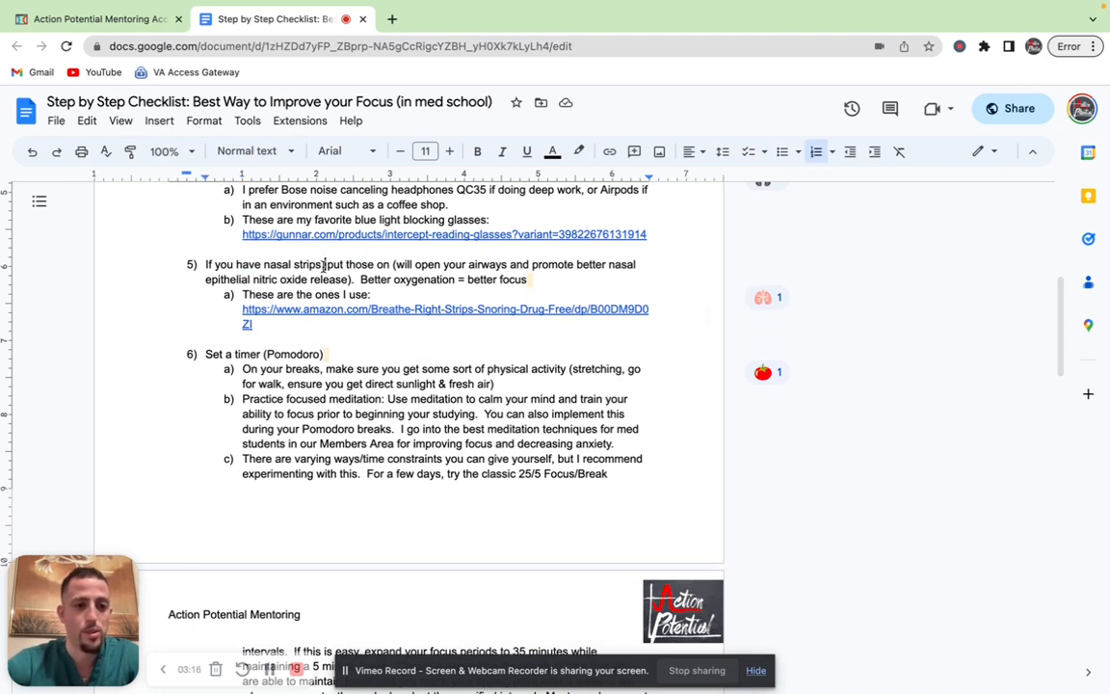
double_click(290, 264)
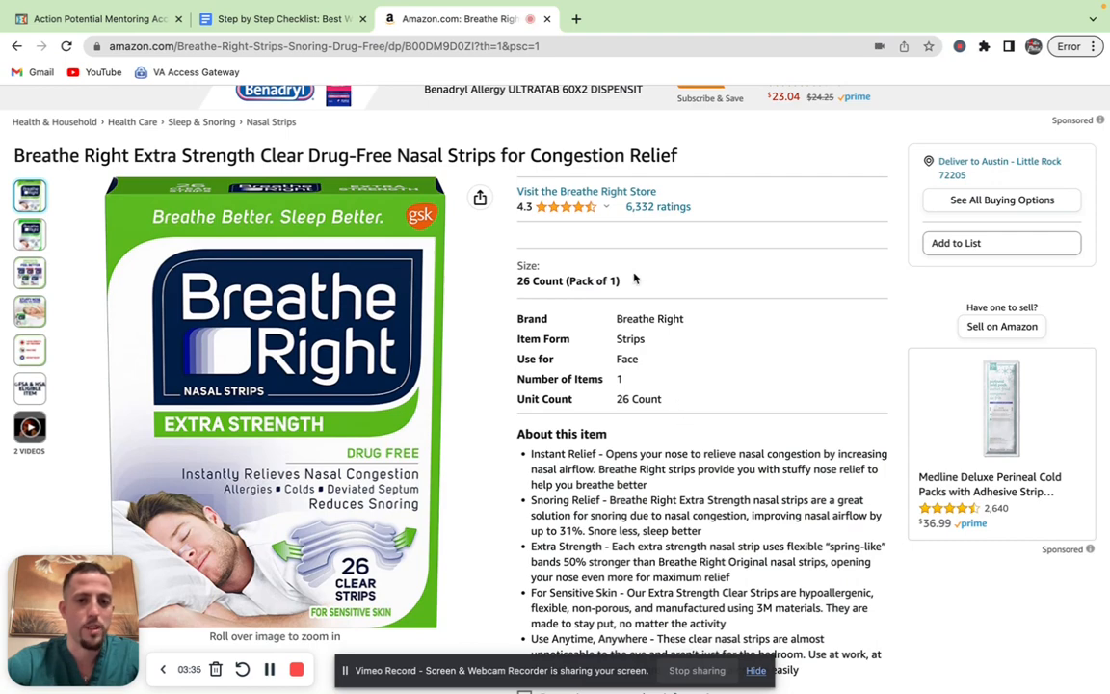
Glance at the Amazon strips page, then return to the Google Docs checklist tab.
scroll("up", 3)
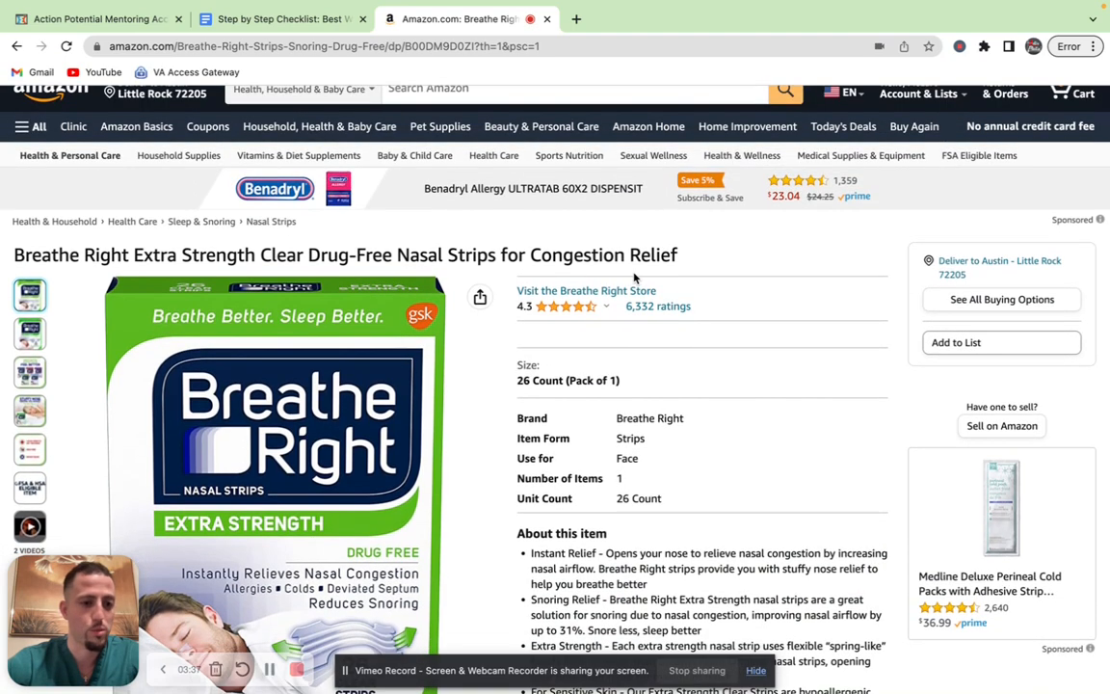
left_click(279, 18)
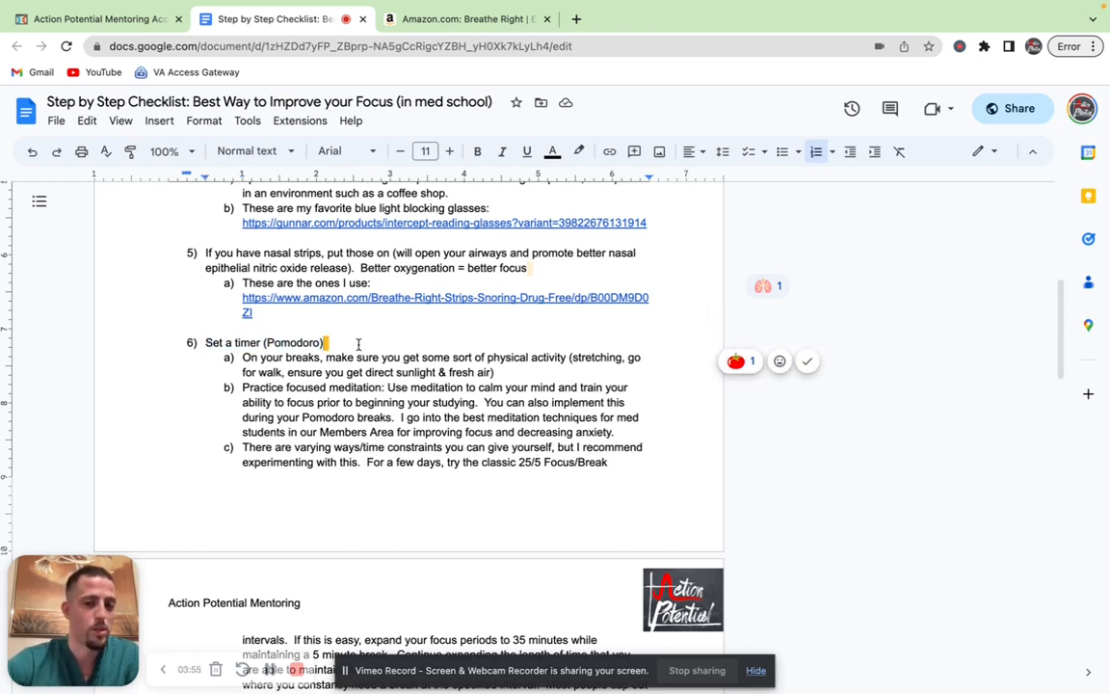
scroll("down", 3)
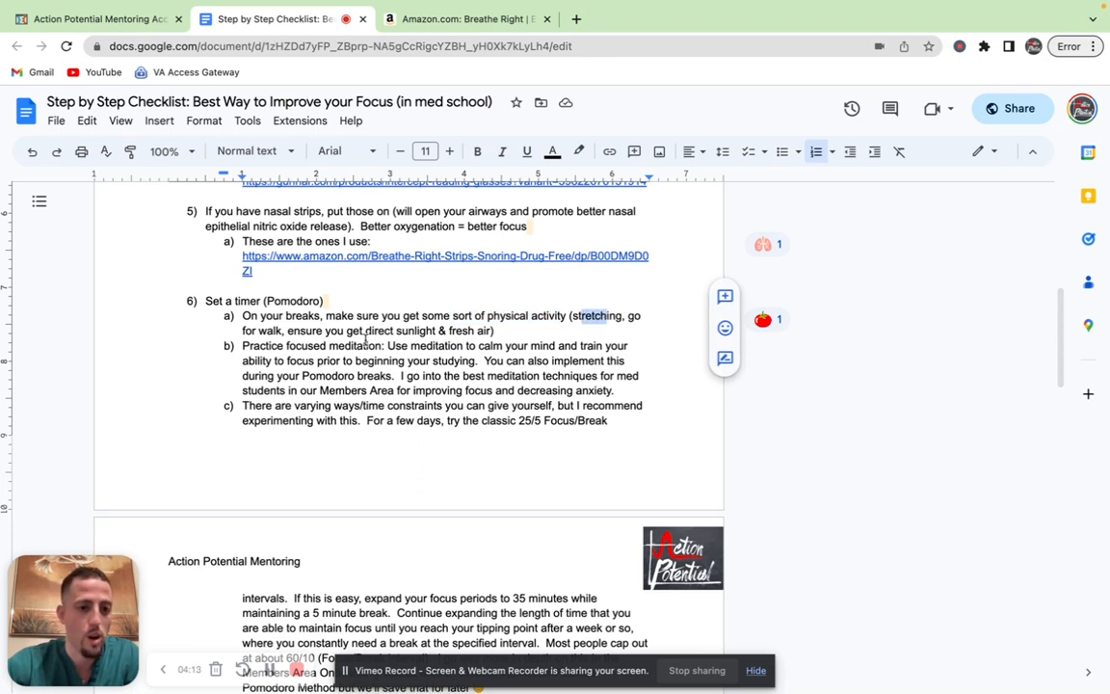
left_click_drag(299, 331, 487, 331)
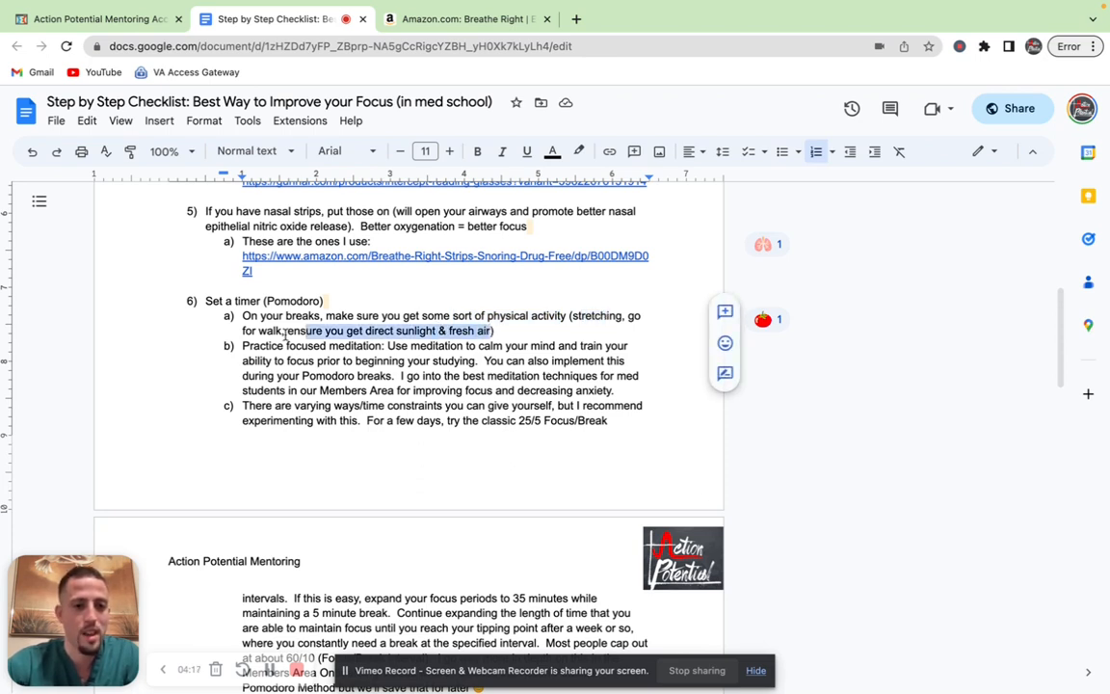
double_click(311, 345)
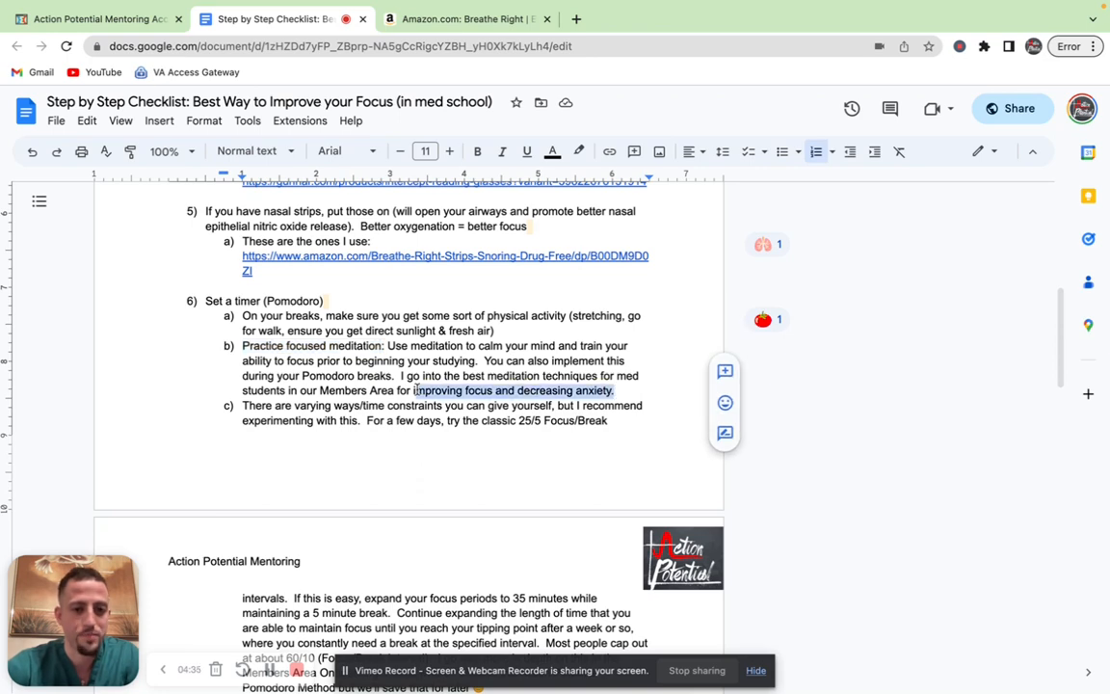
scroll("down", 3)
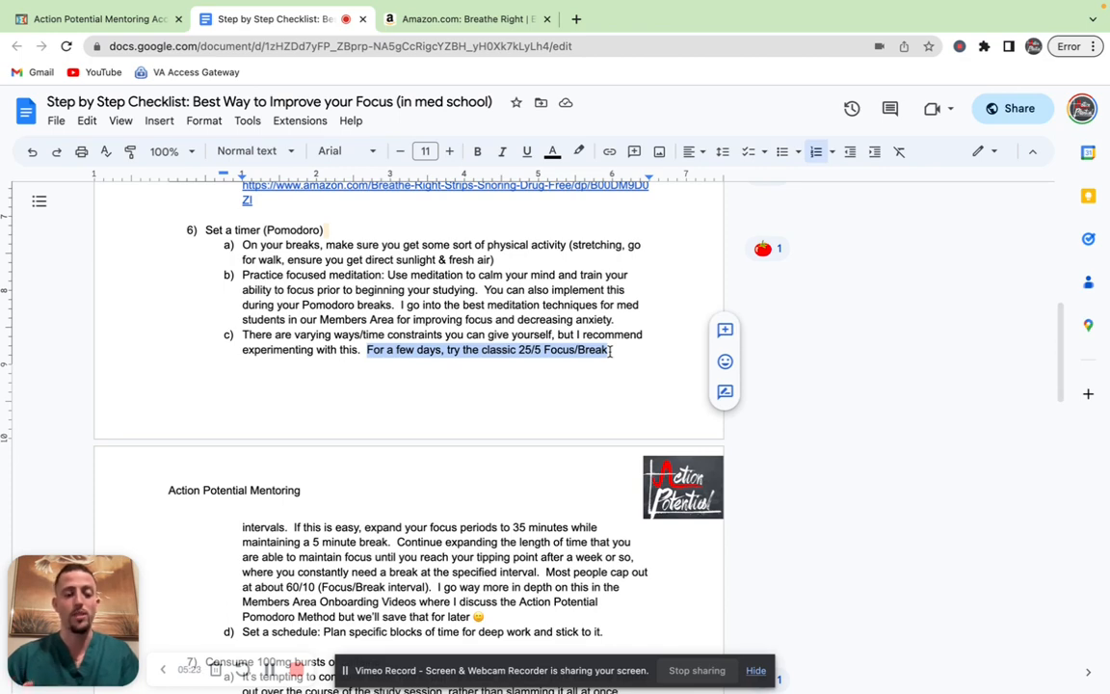
scroll("down", 3)
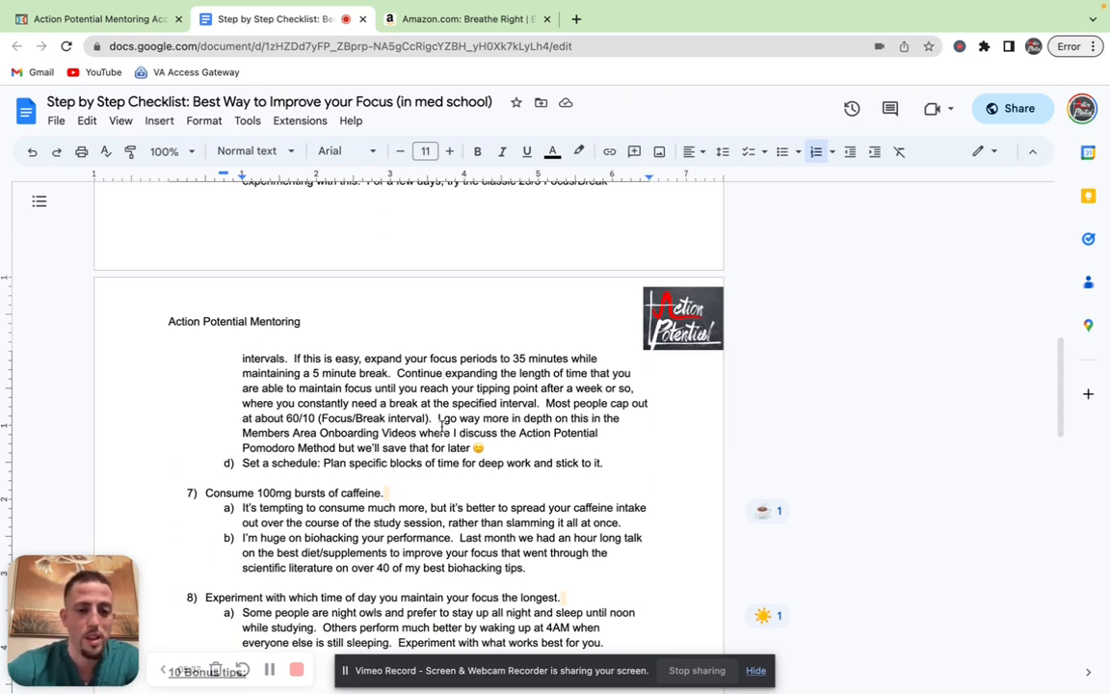
scroll("down", 3)
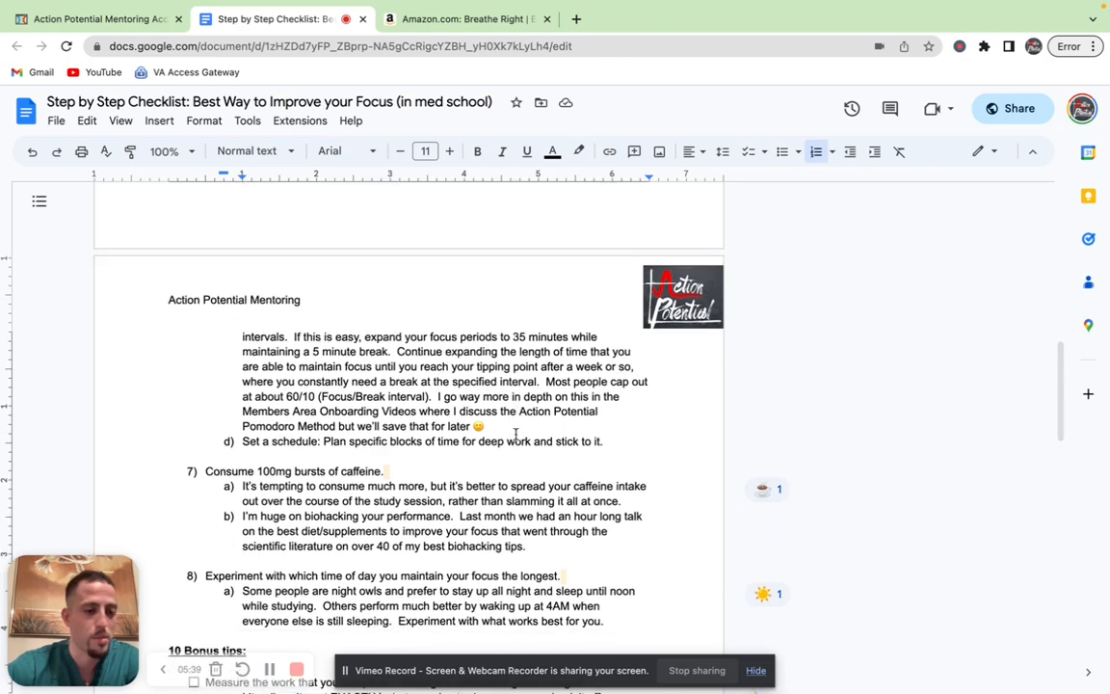
scroll("down", 3)
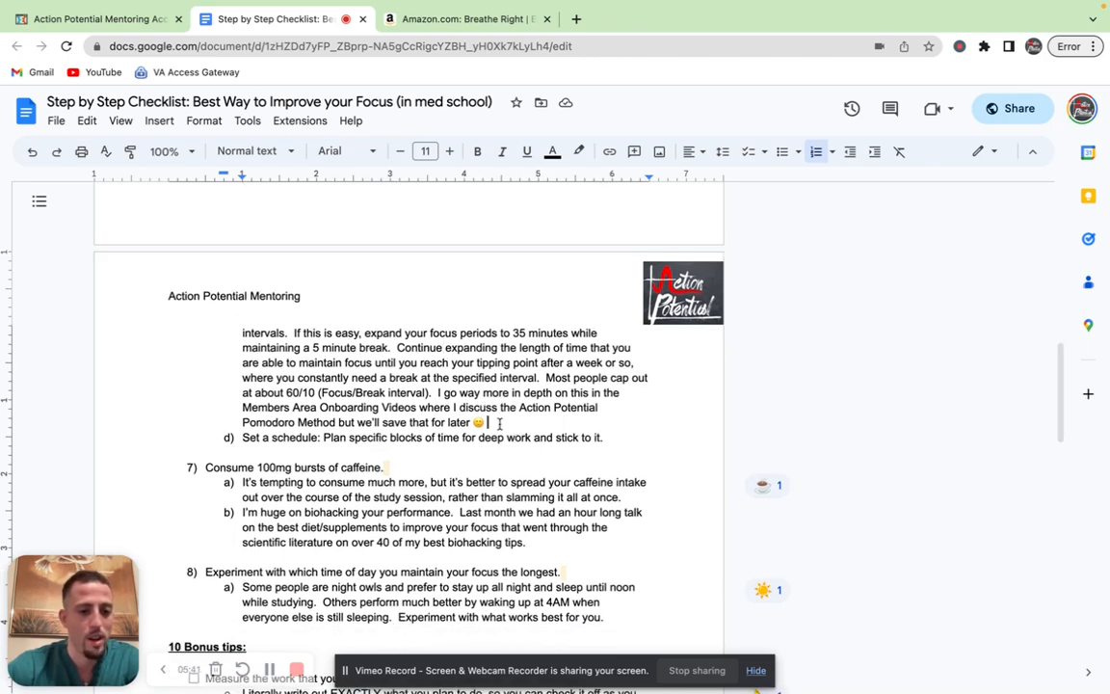
scroll("down", 3)
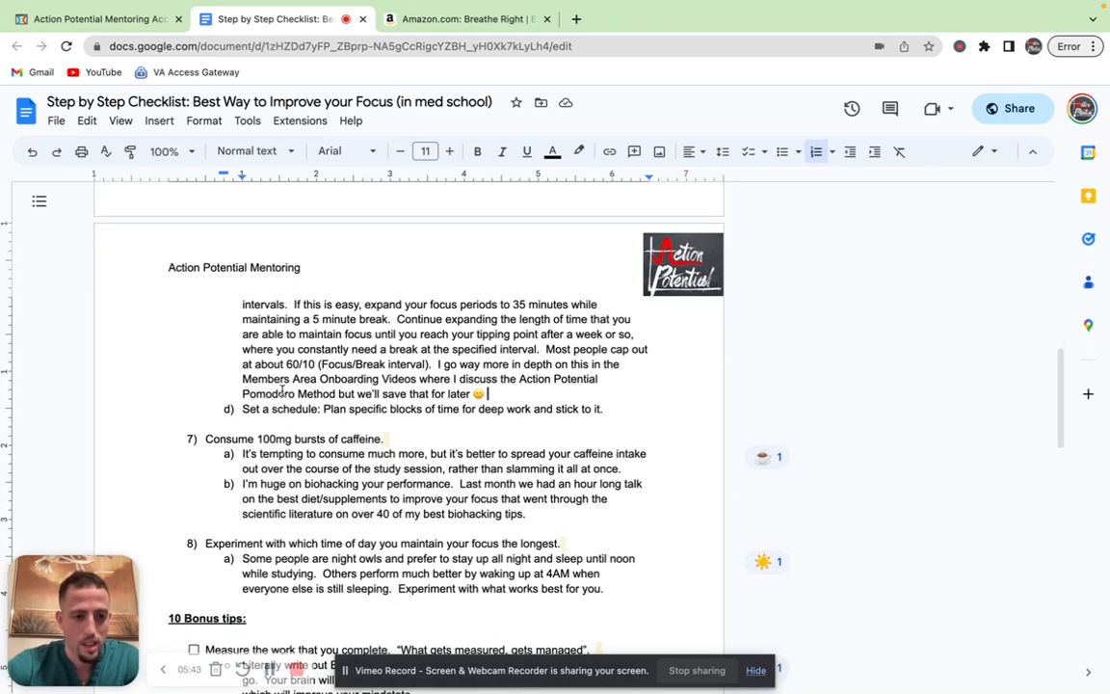
double_click(269, 409)
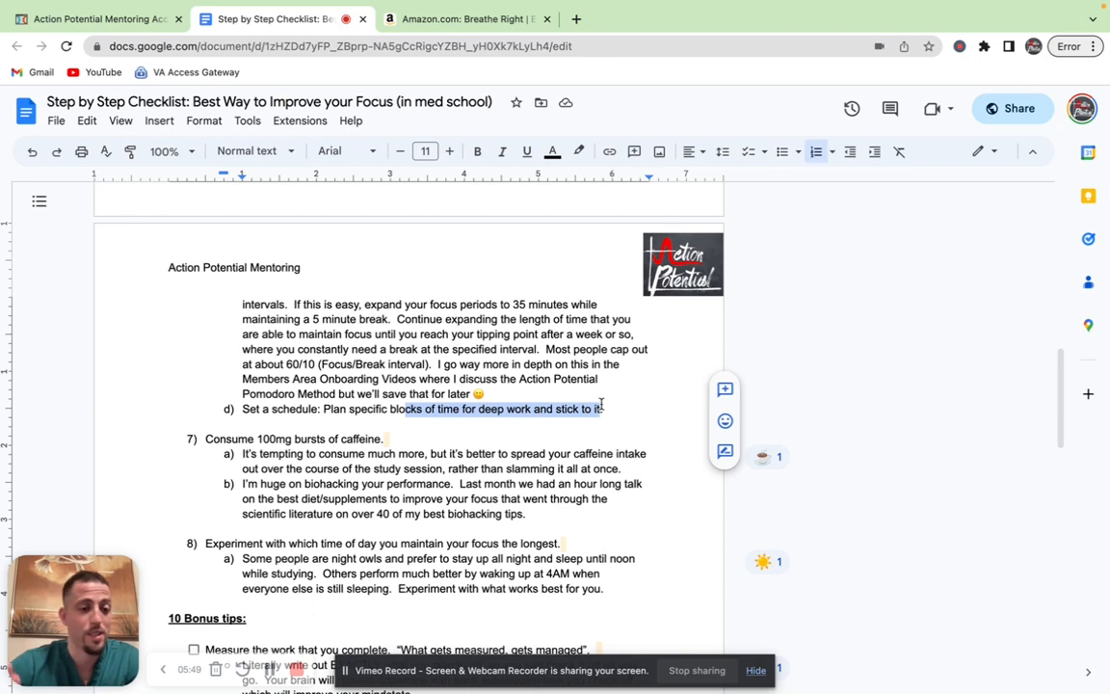
left_click(494, 439)
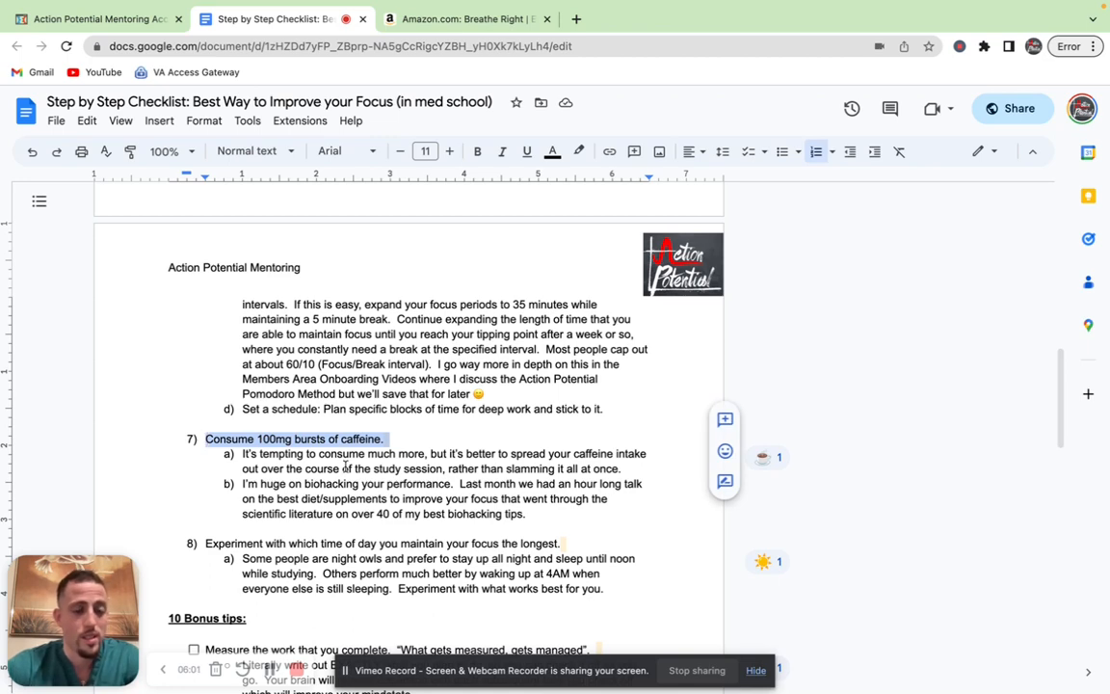
scroll("down", 3)
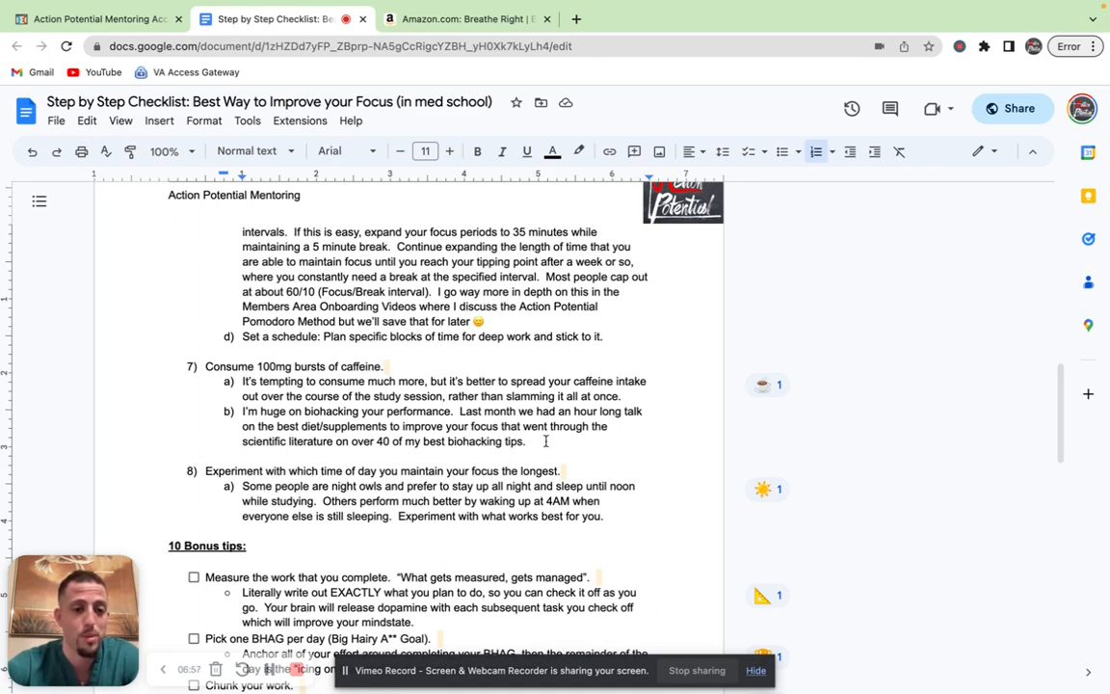
scroll("down", 3)
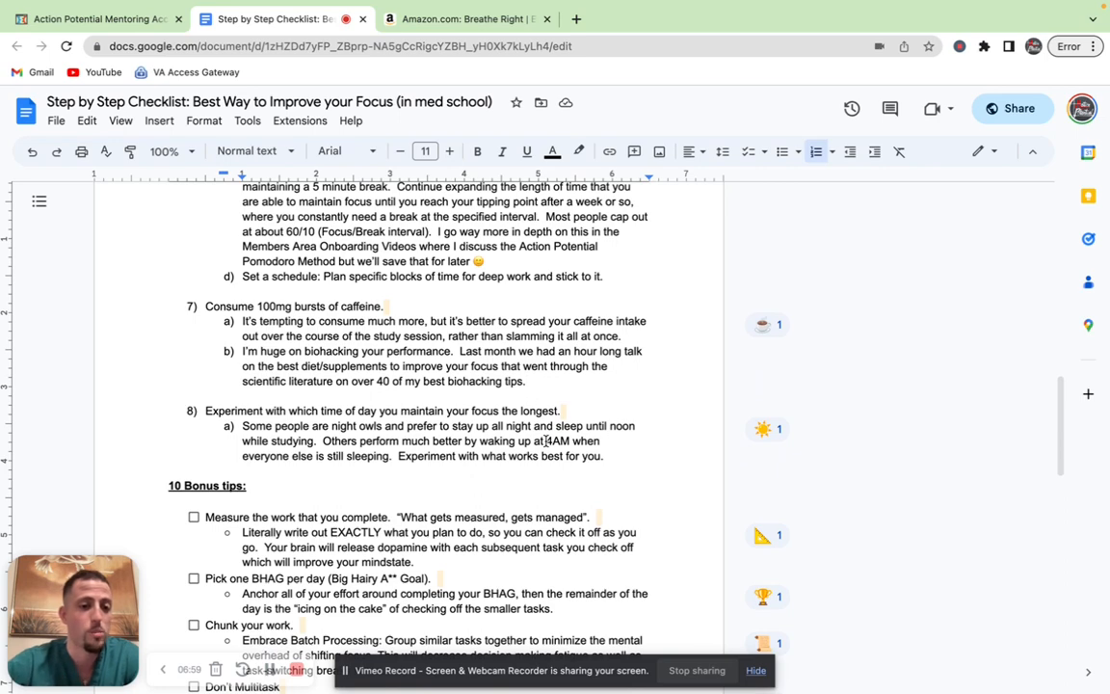
scroll("down", 3)
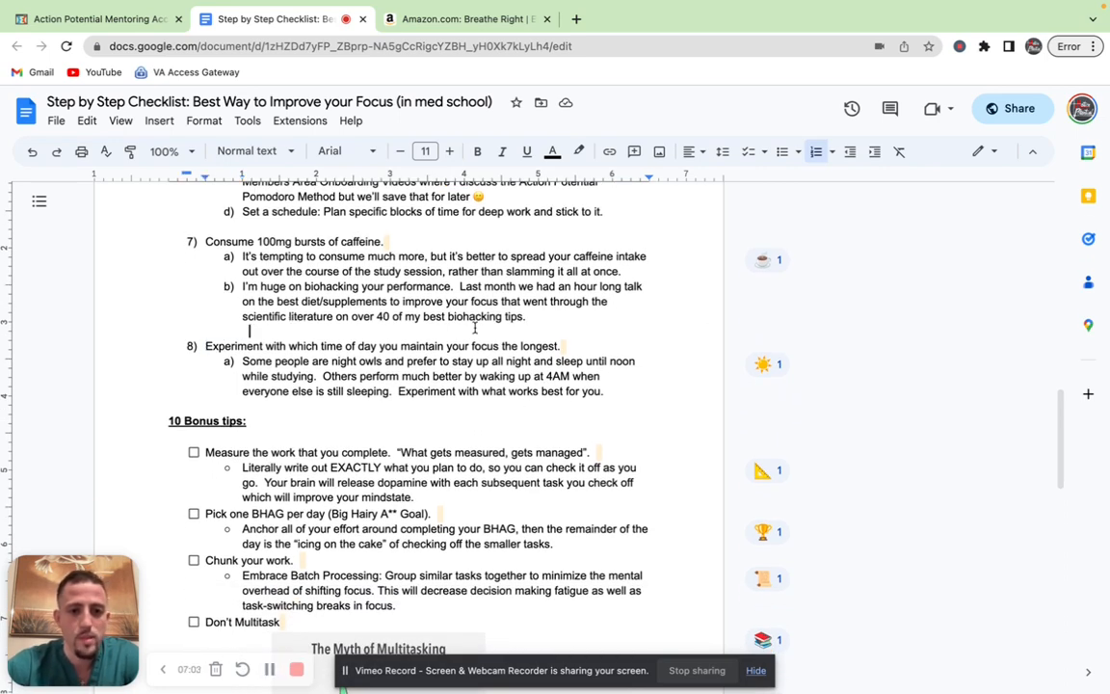
triple_click(381, 345)
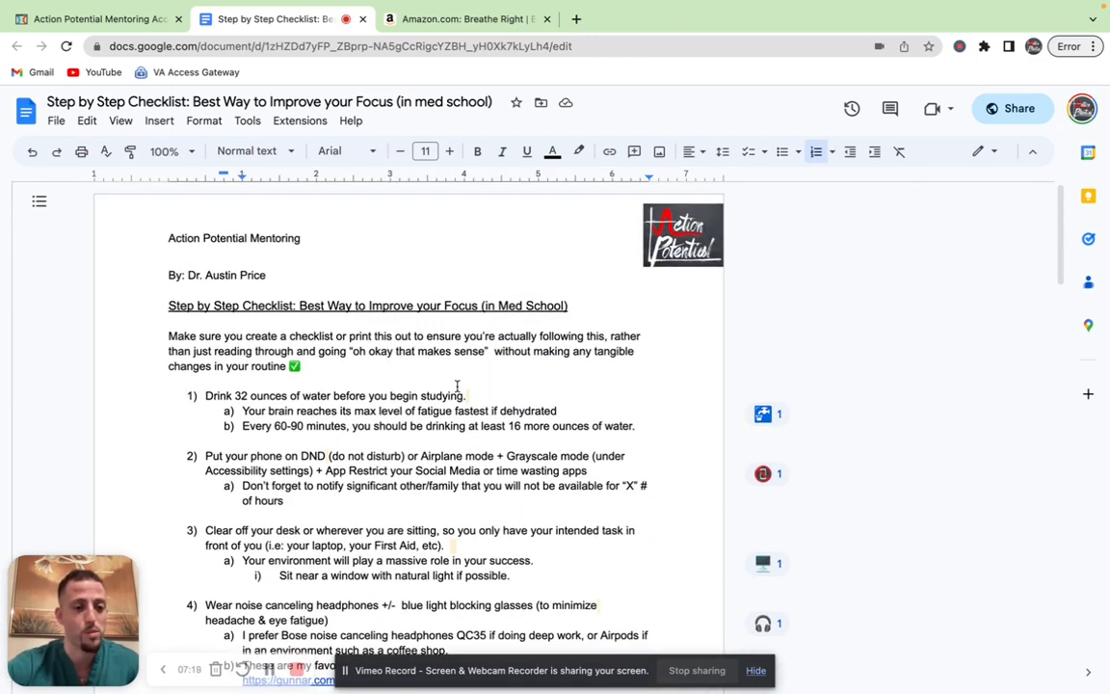
Check off the bonus tips 'Measure the work that you complete' and 'Pick one BHAG per day'.
scroll("down", 3)
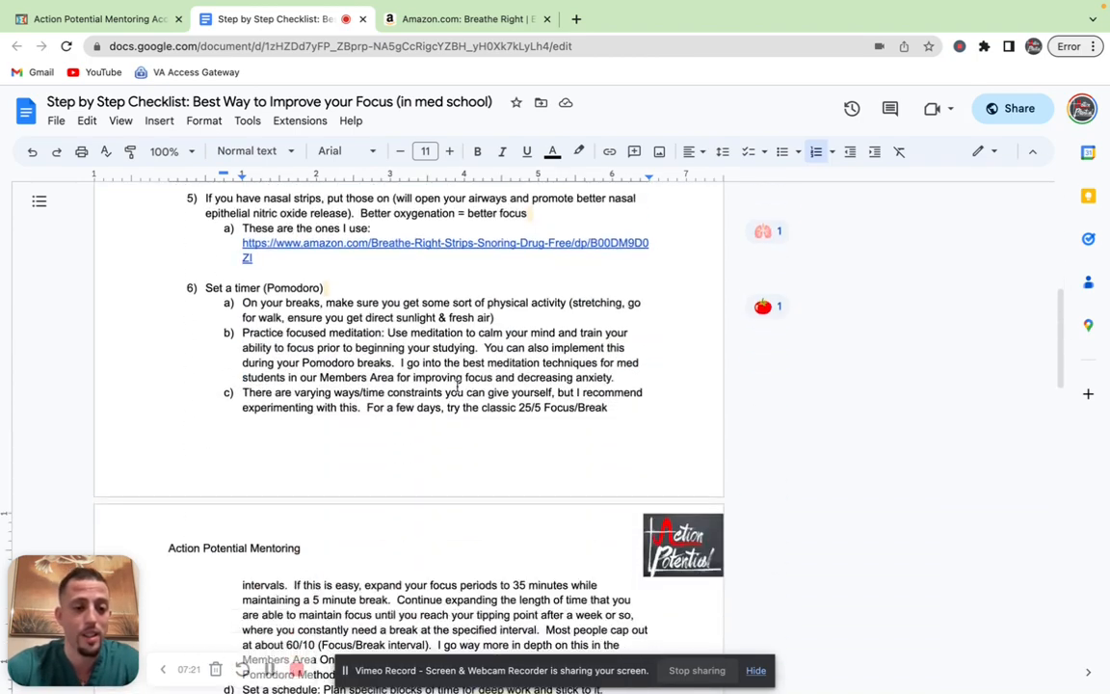
scroll("down", 3)
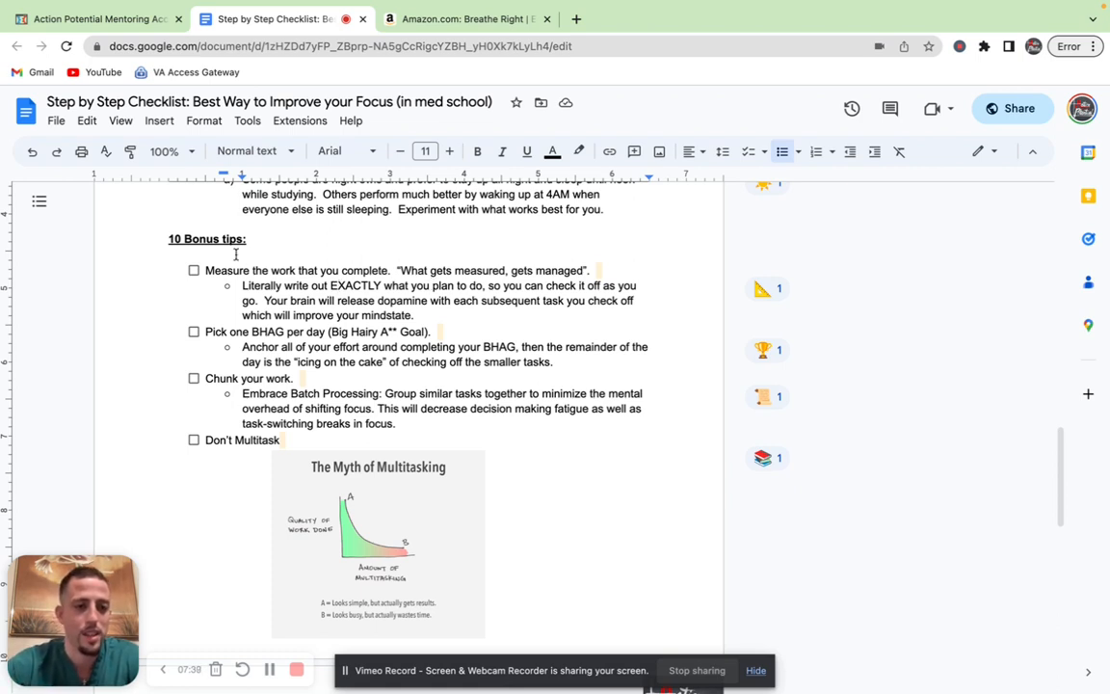
left_click(193, 270)
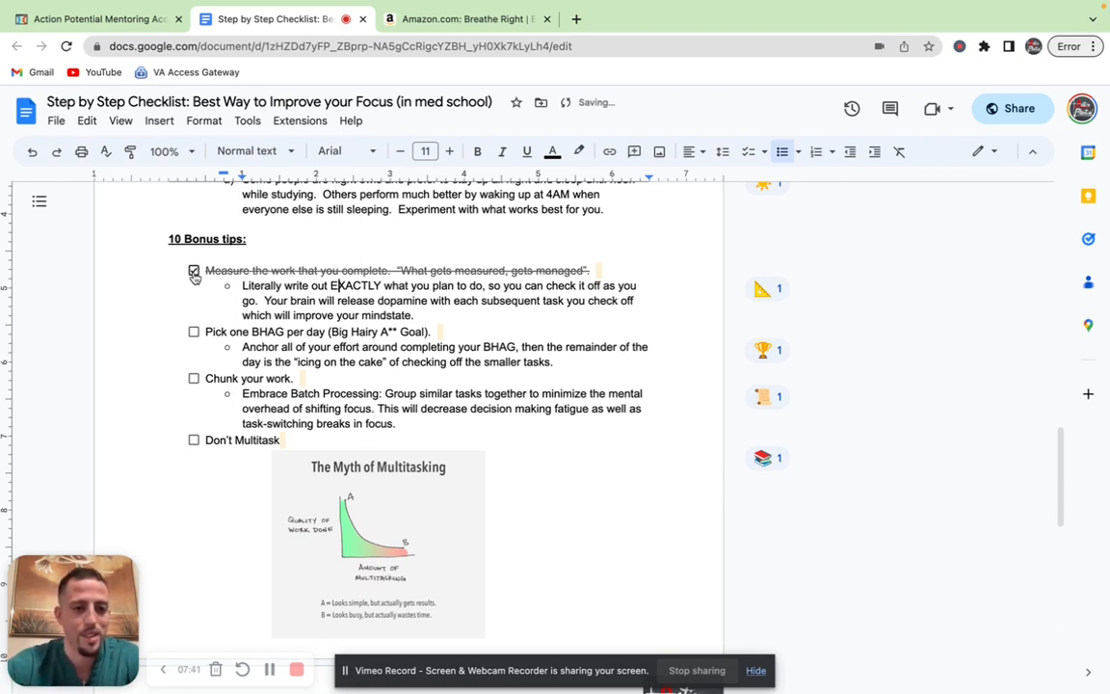
left_click(193, 271)
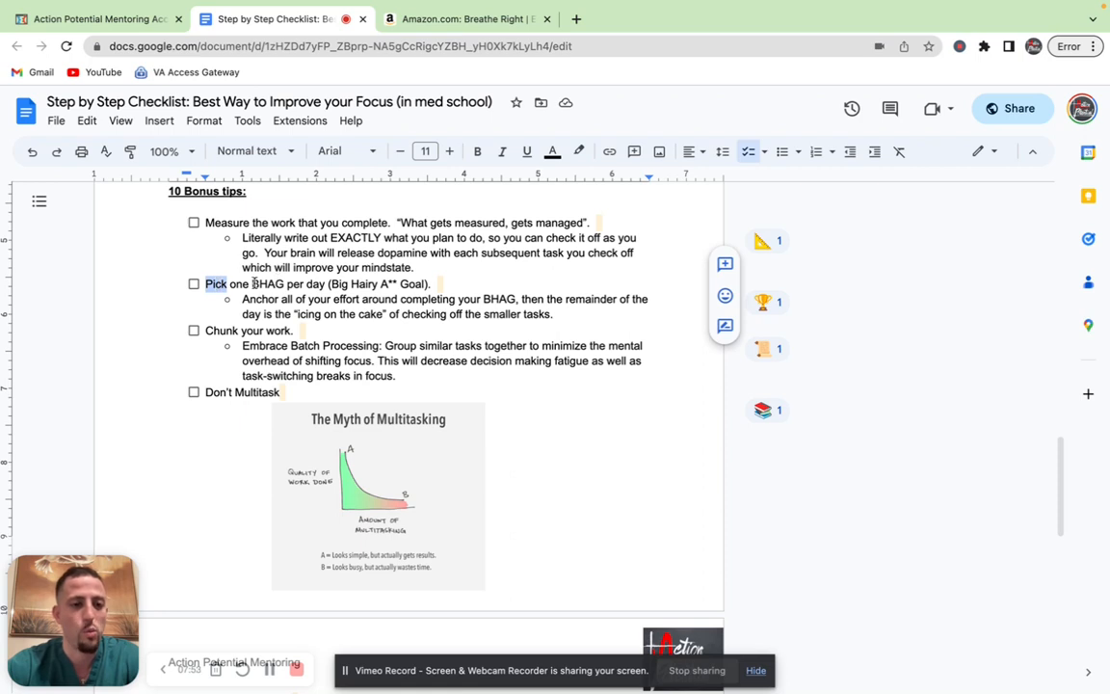
double_click(267, 283)
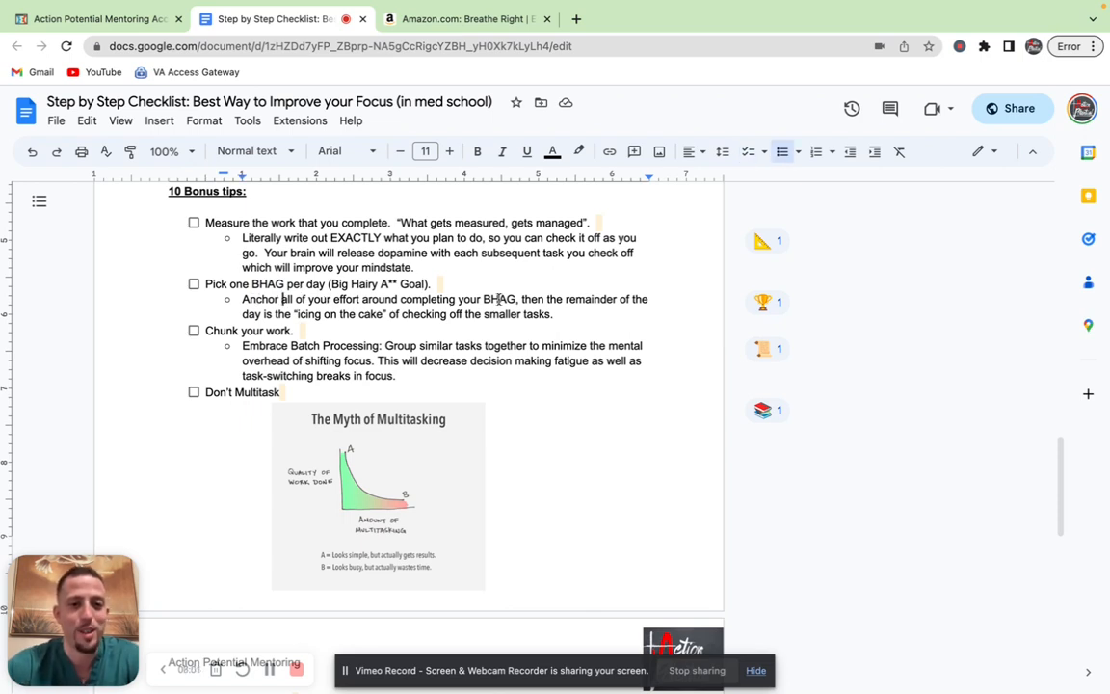
double_click(499, 299)
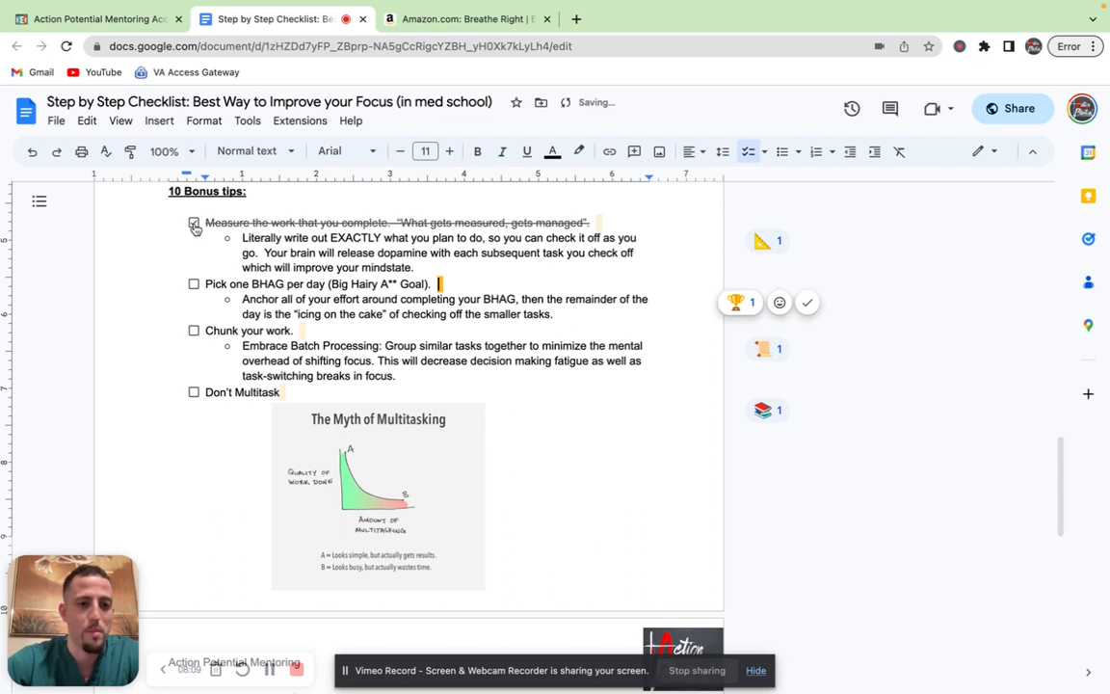
left_click(193, 223)
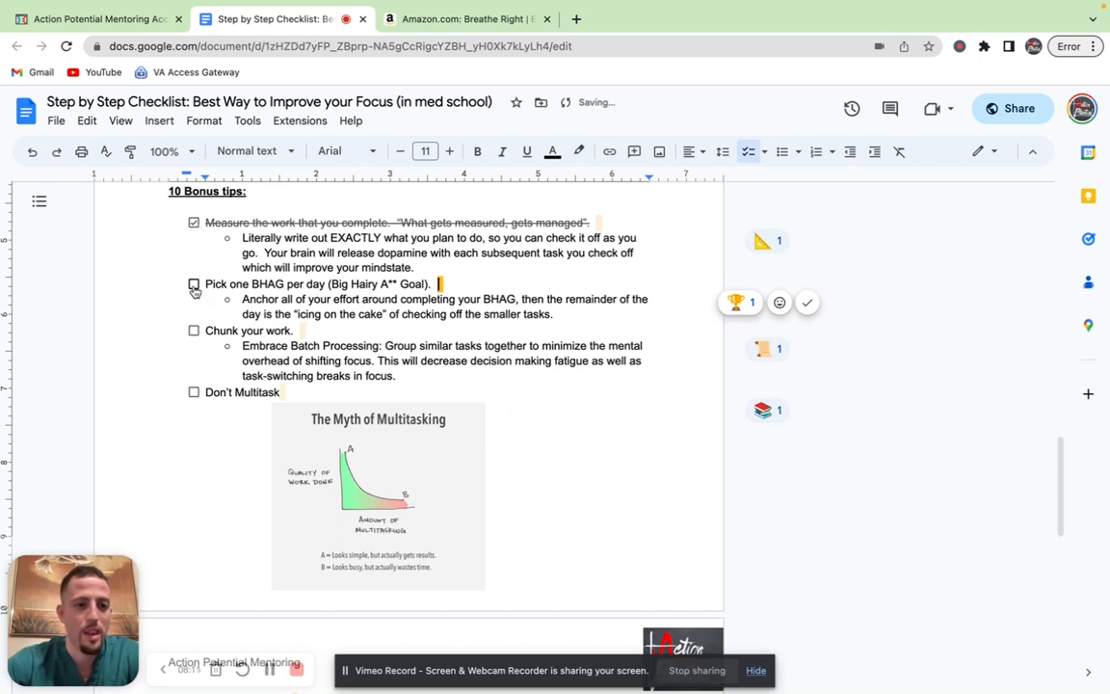
left_click(194, 283)
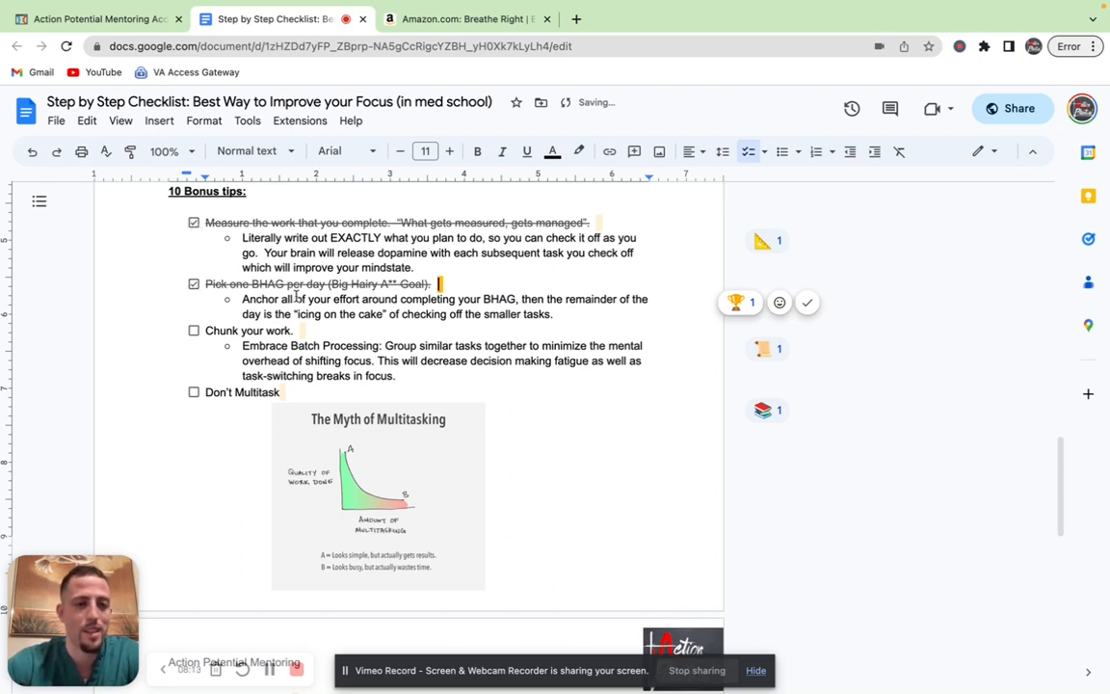
Check off the 'Chunk your work.' and 'Don't Multitask' bonus tips further down.
scroll("down", 3)
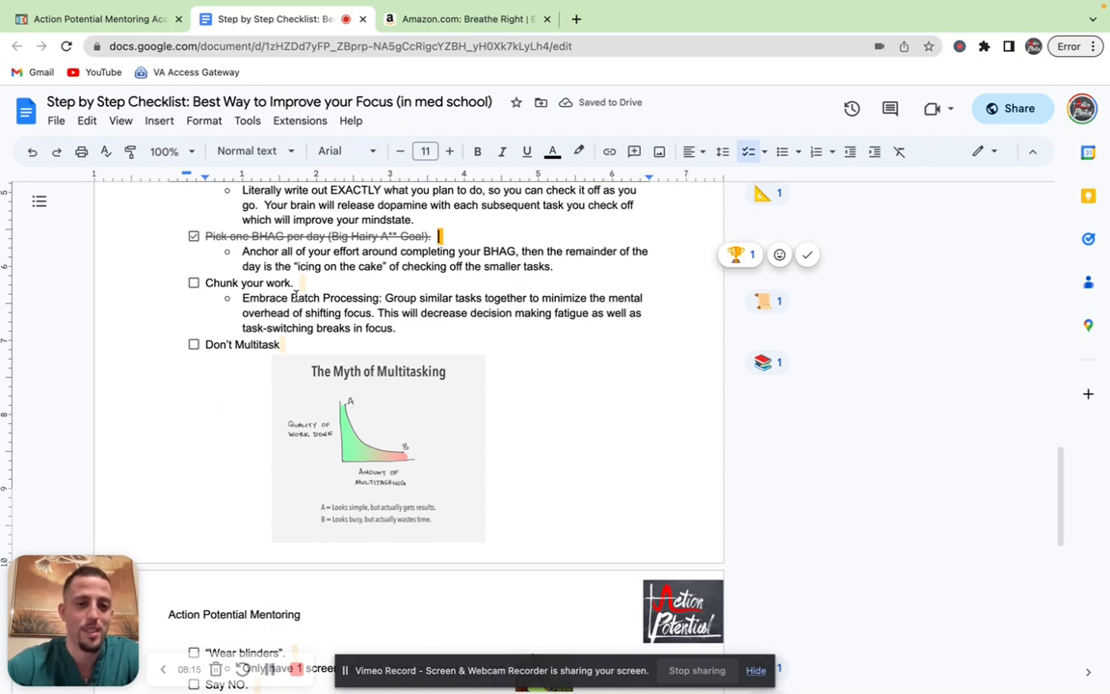
scroll("down", 3)
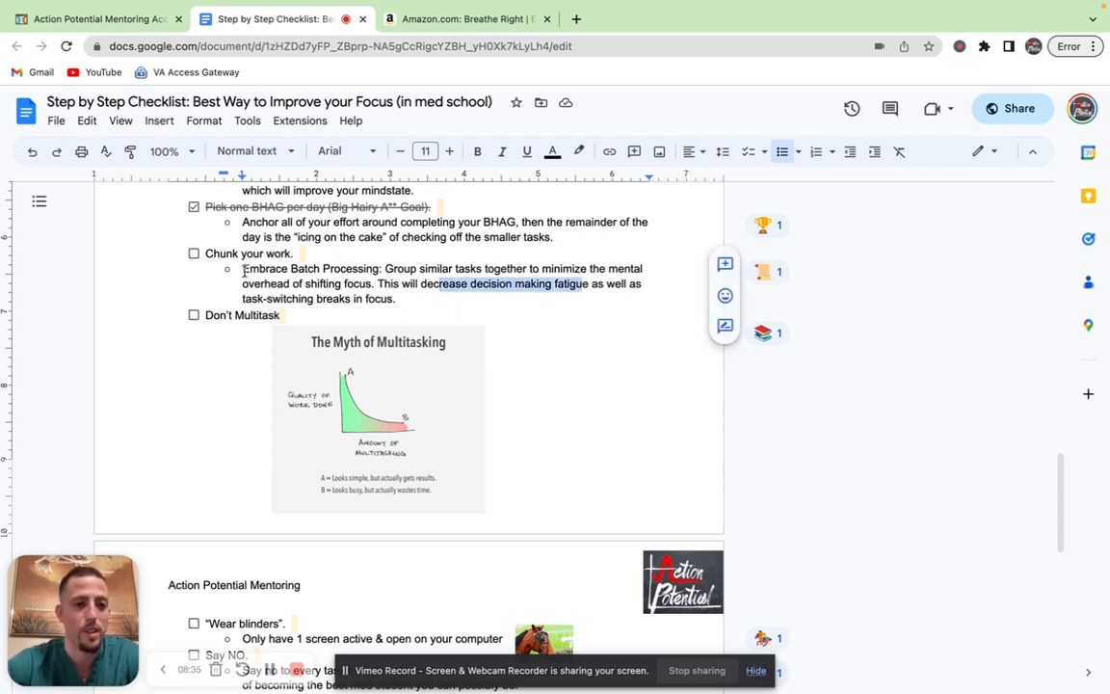
left_click(194, 254)
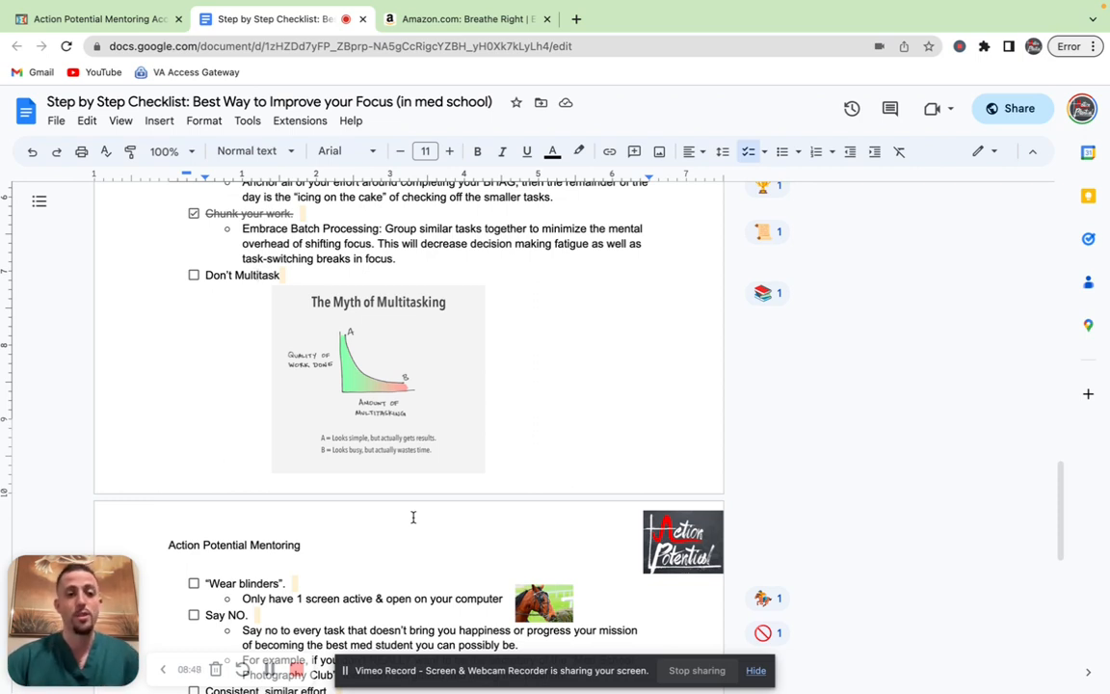
mouse_move(374, 363)
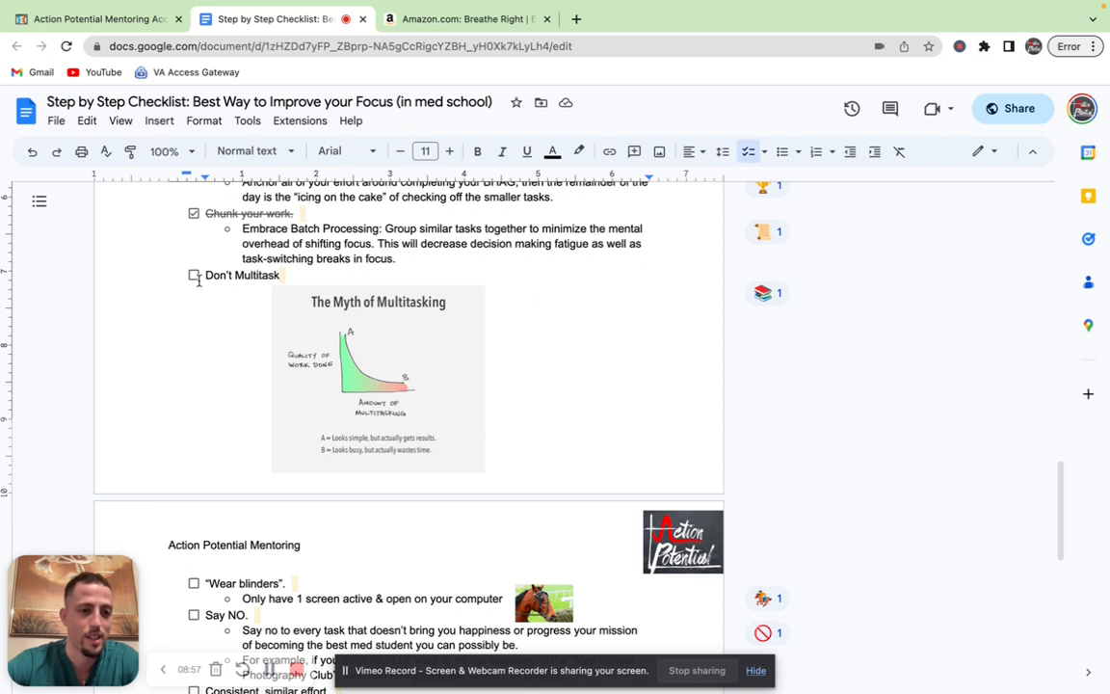
left_click(192, 276)
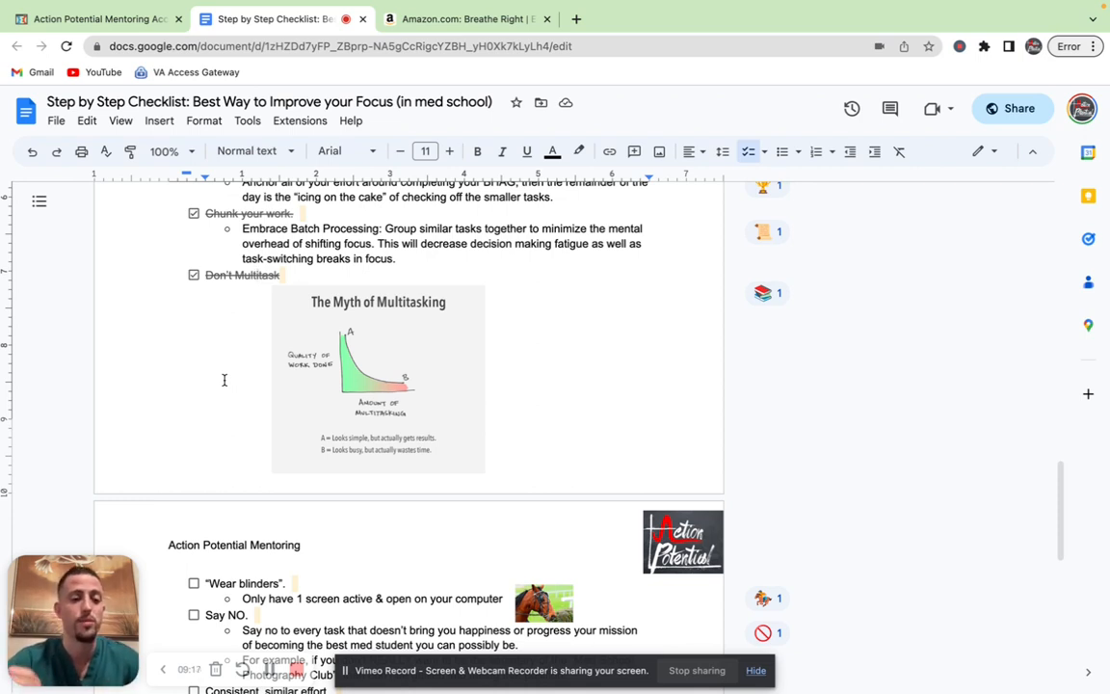
scroll("down", 3)
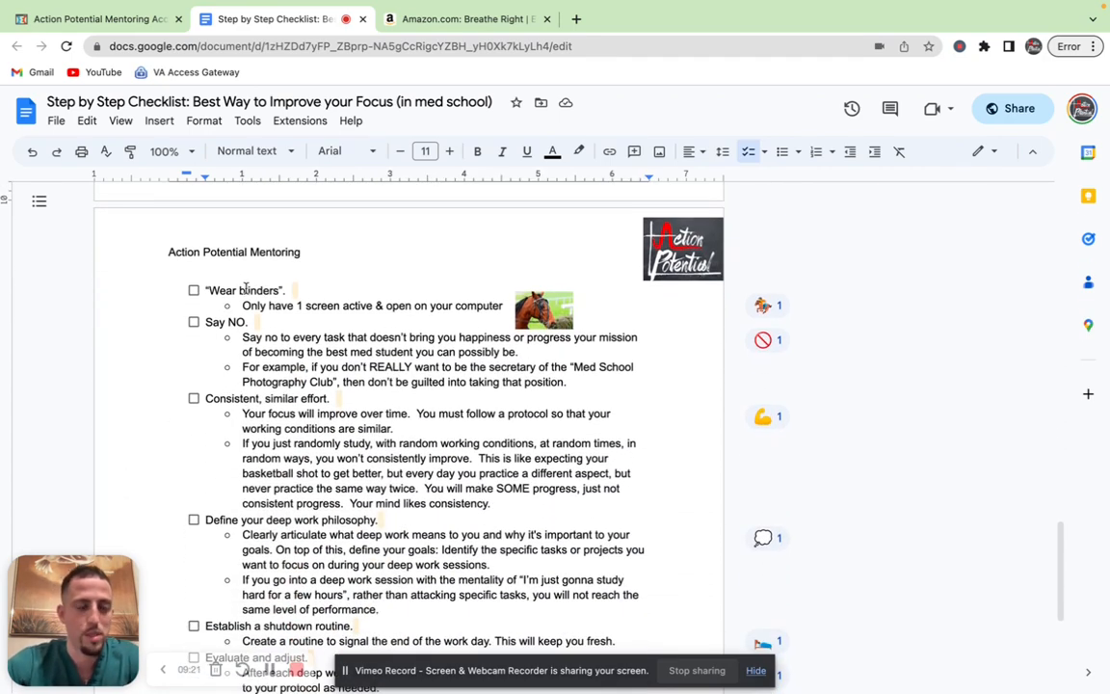
left_click(544, 310)
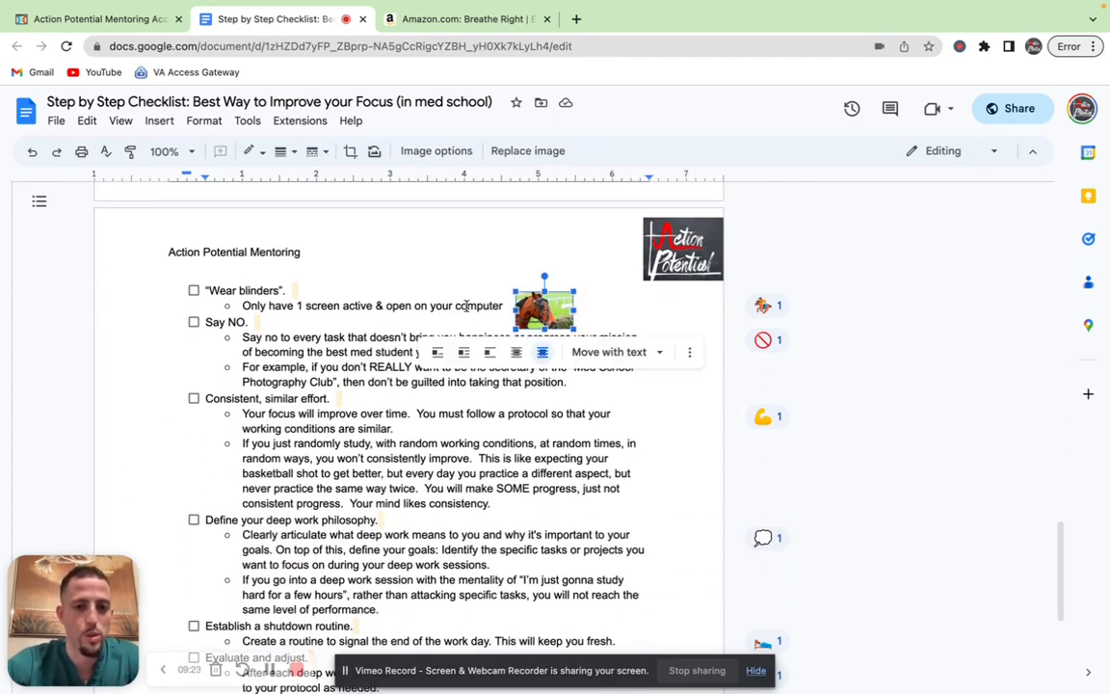
left_click(449, 315)
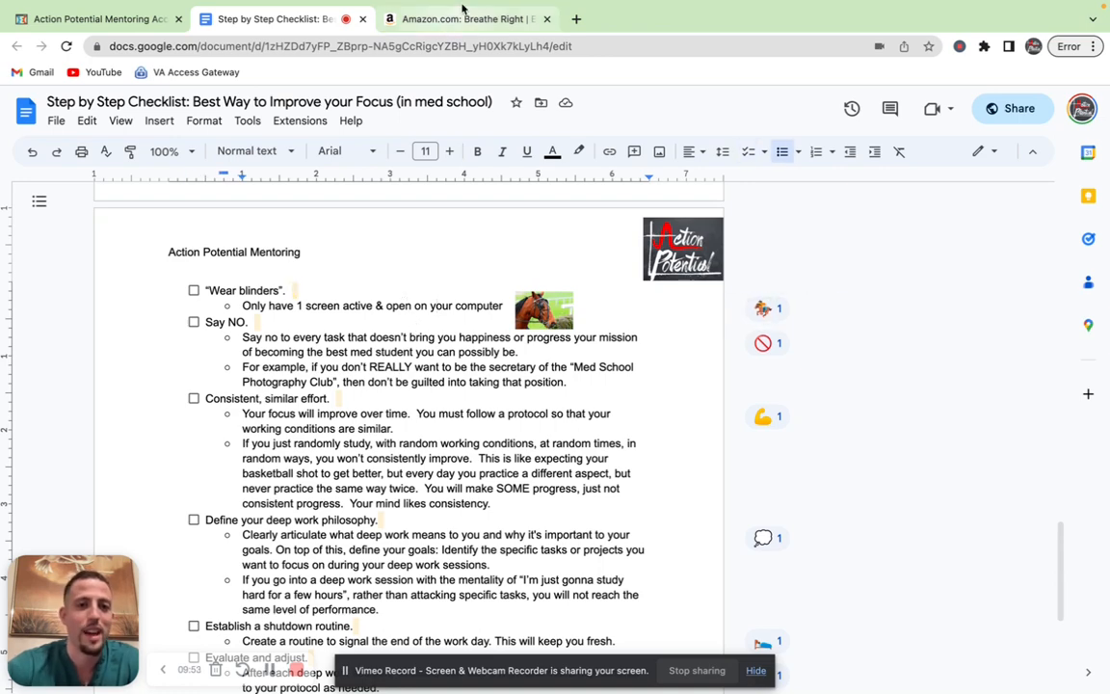
Close the Amazon Breathe Right nasal strips tab.
left_click(461, 19)
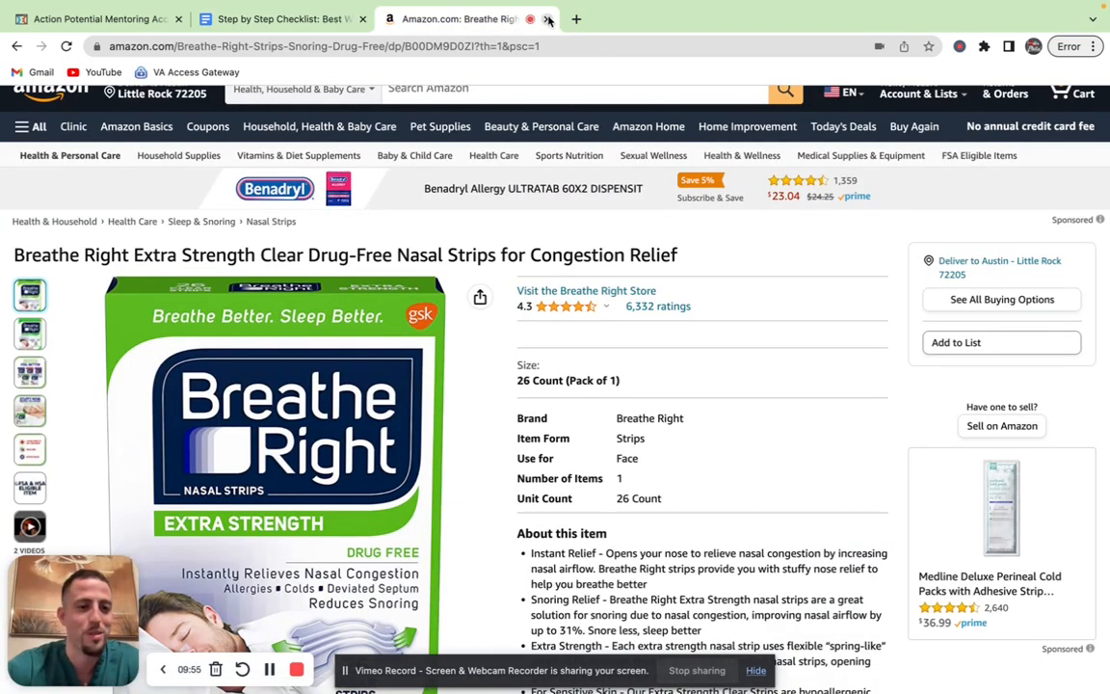
left_click(548, 19)
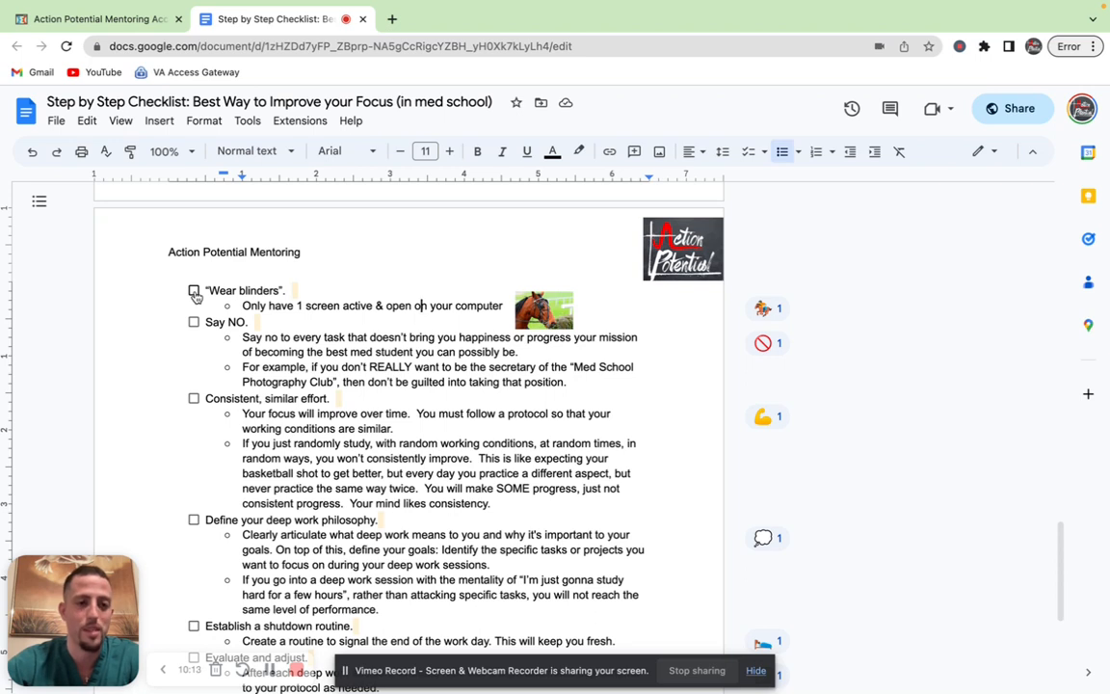
Check off 'Wear blinders' and briefly highlight part of the Say NO explanation.
left_click(193, 291)
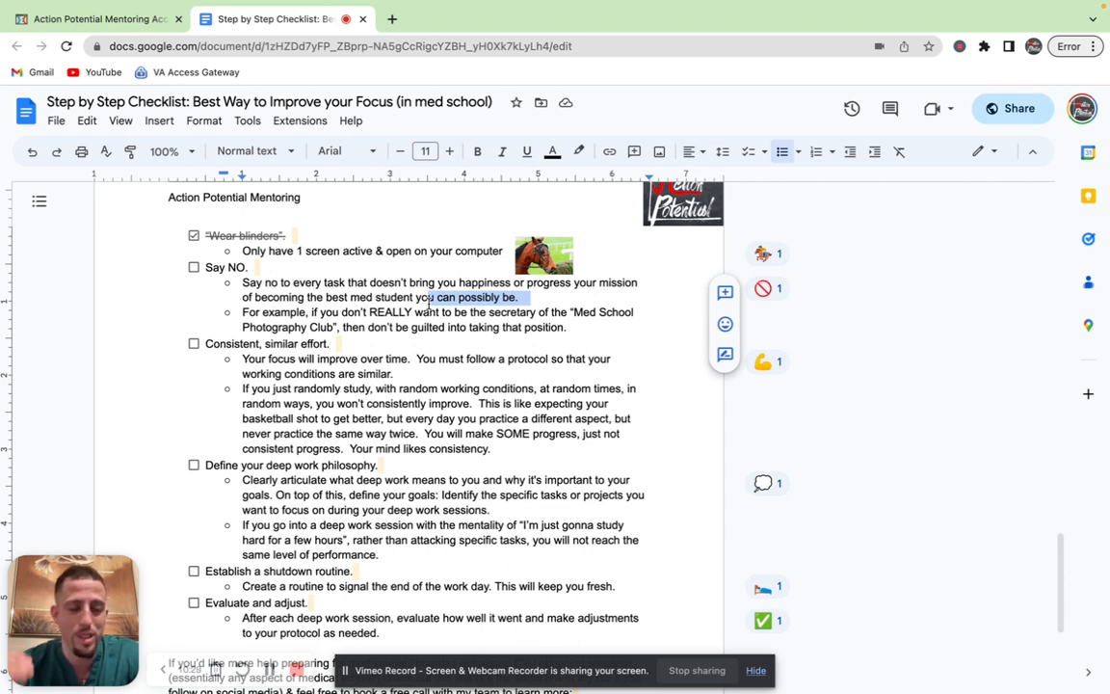
left_click(484, 308)
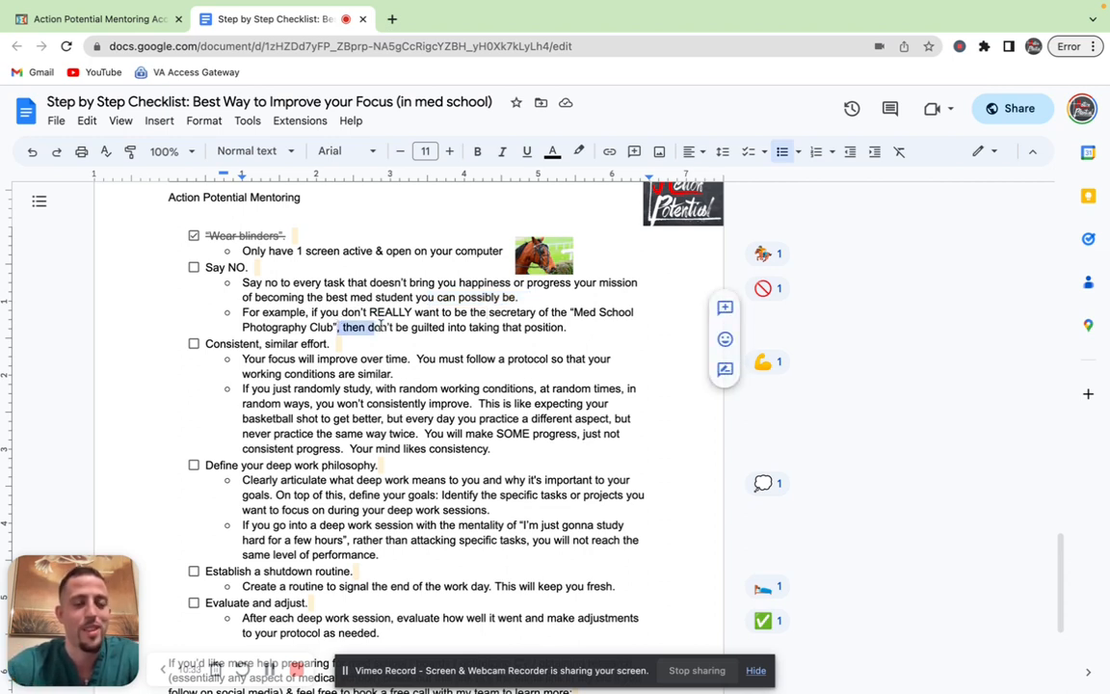
left_click_drag(344, 327, 567, 327)
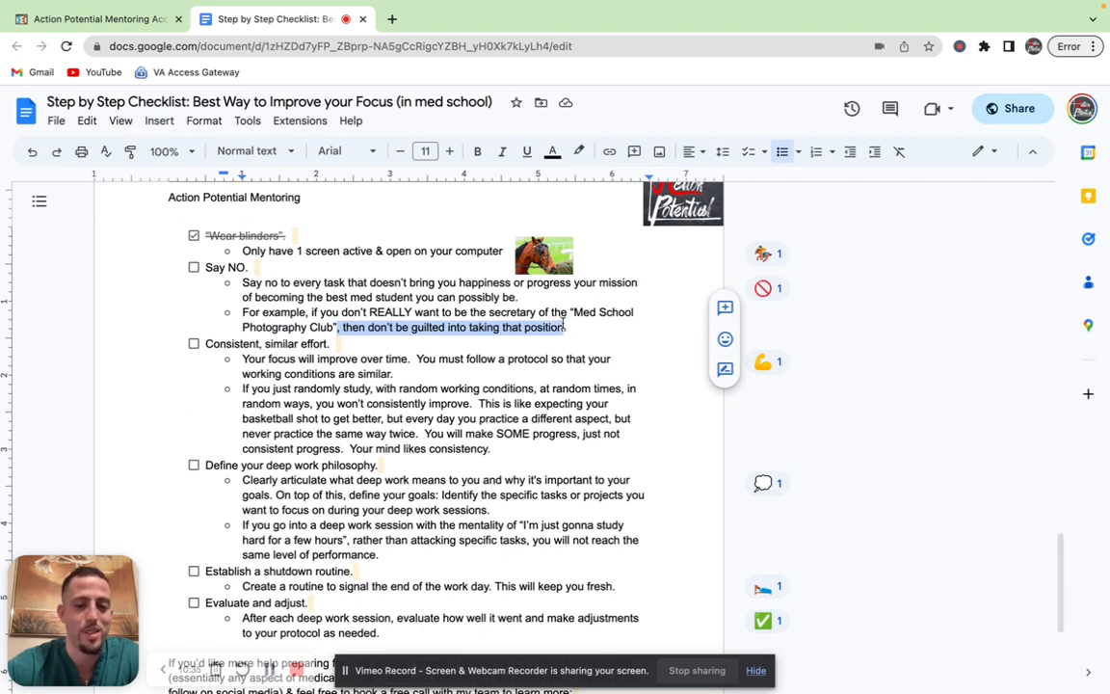
left_click(567, 326)
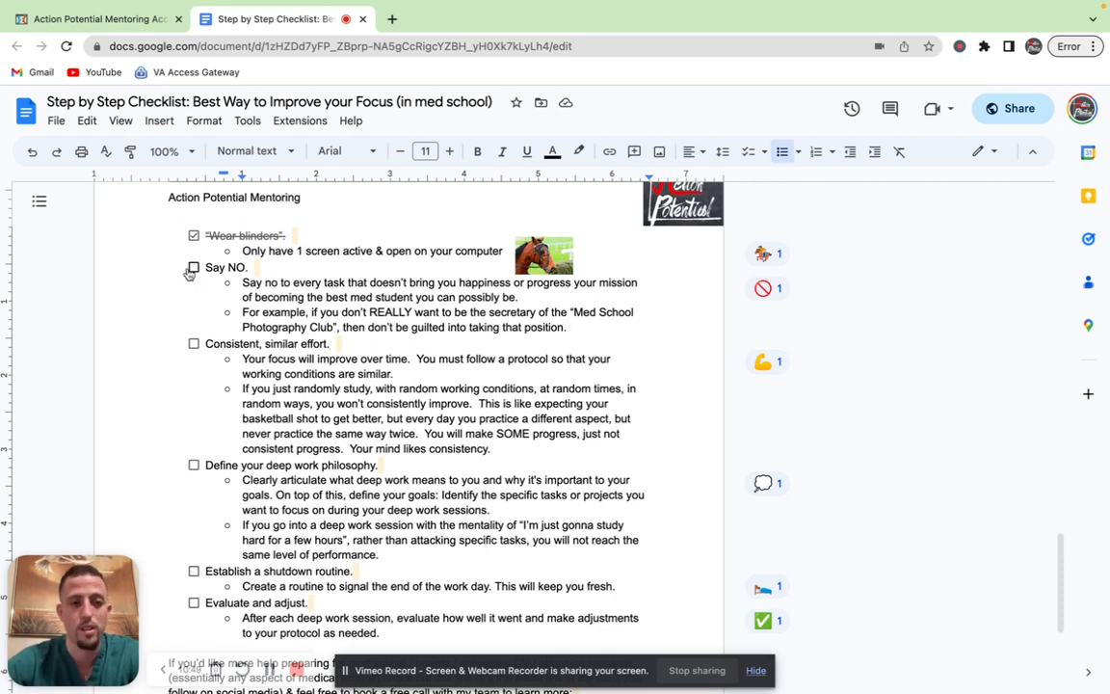
Highlight 'Your mind likes consistency' and check off 'Consistent, similar effort.'.
scroll("down", 3)
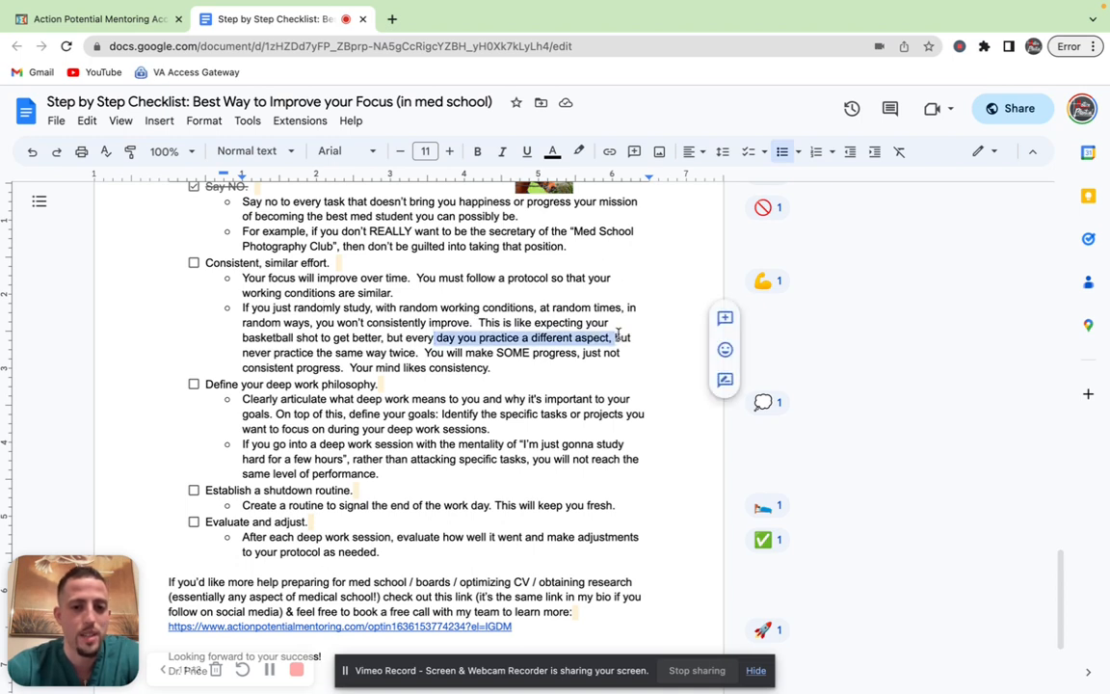
mouse_move(412, 353)
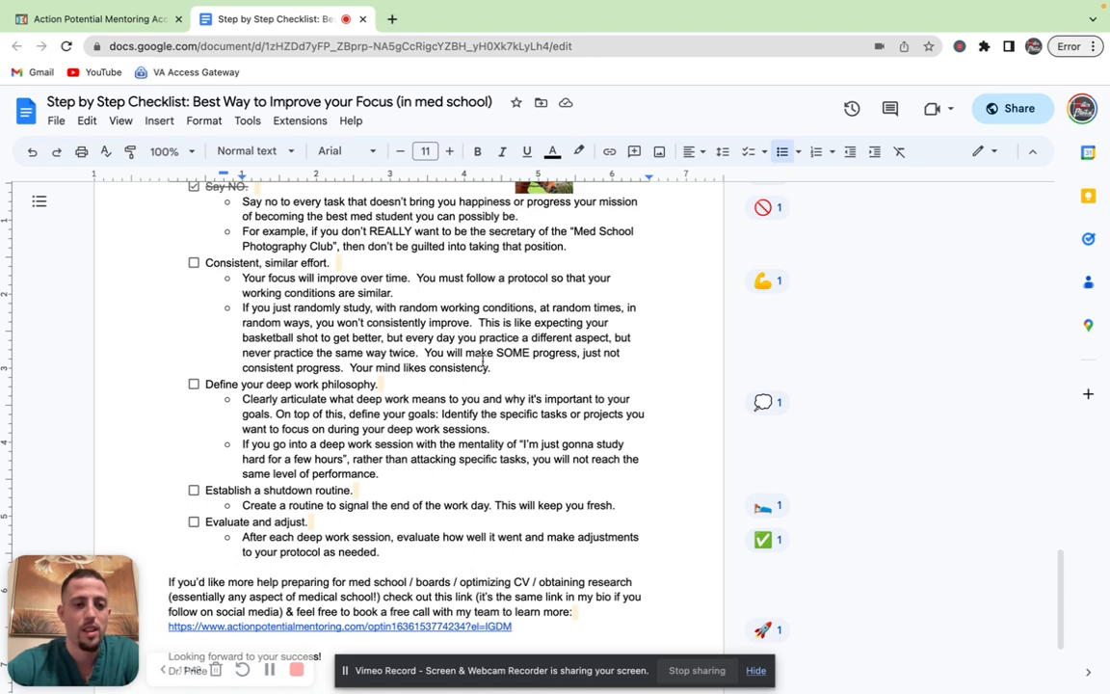
scroll("down", 3)
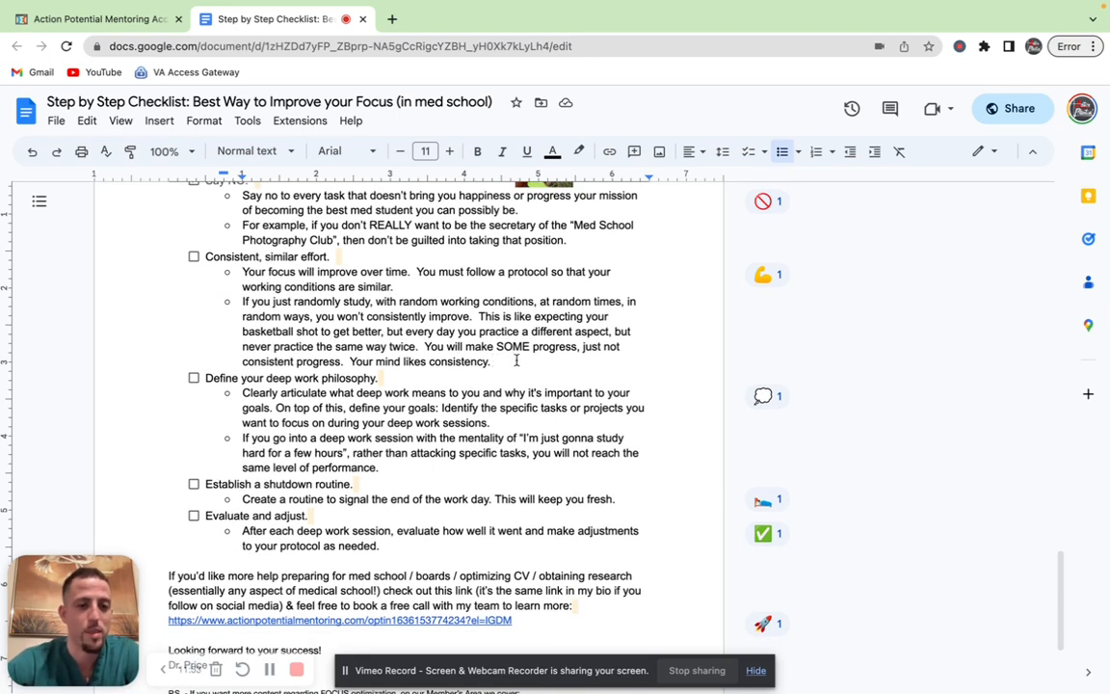
double_click(417, 361)
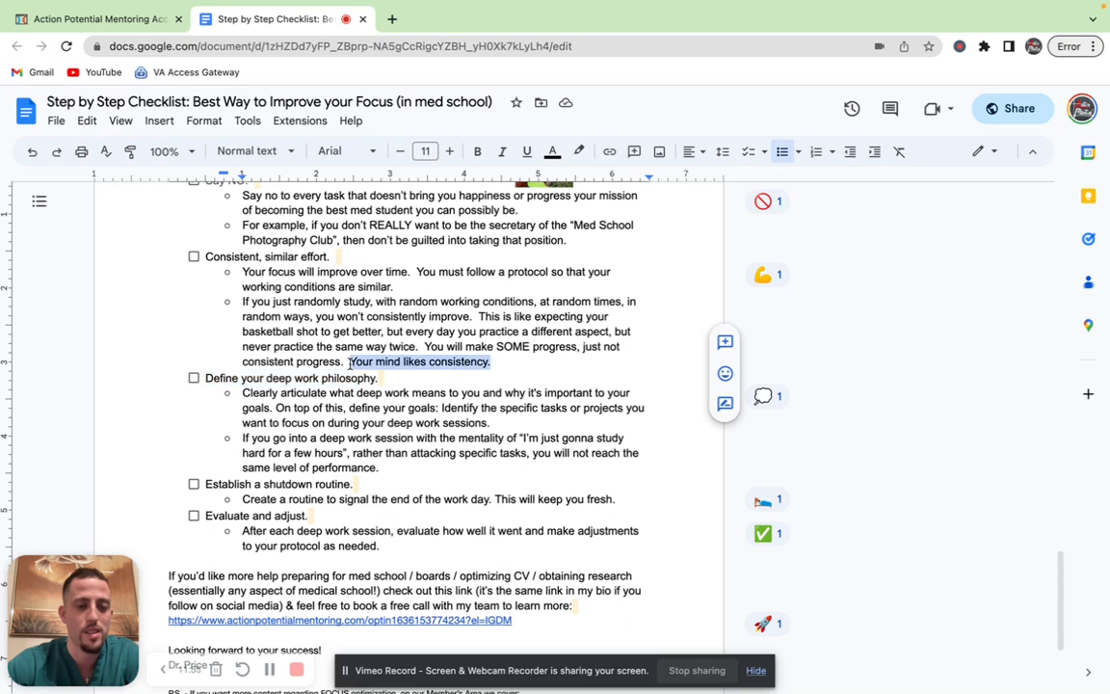
left_click(194, 256)
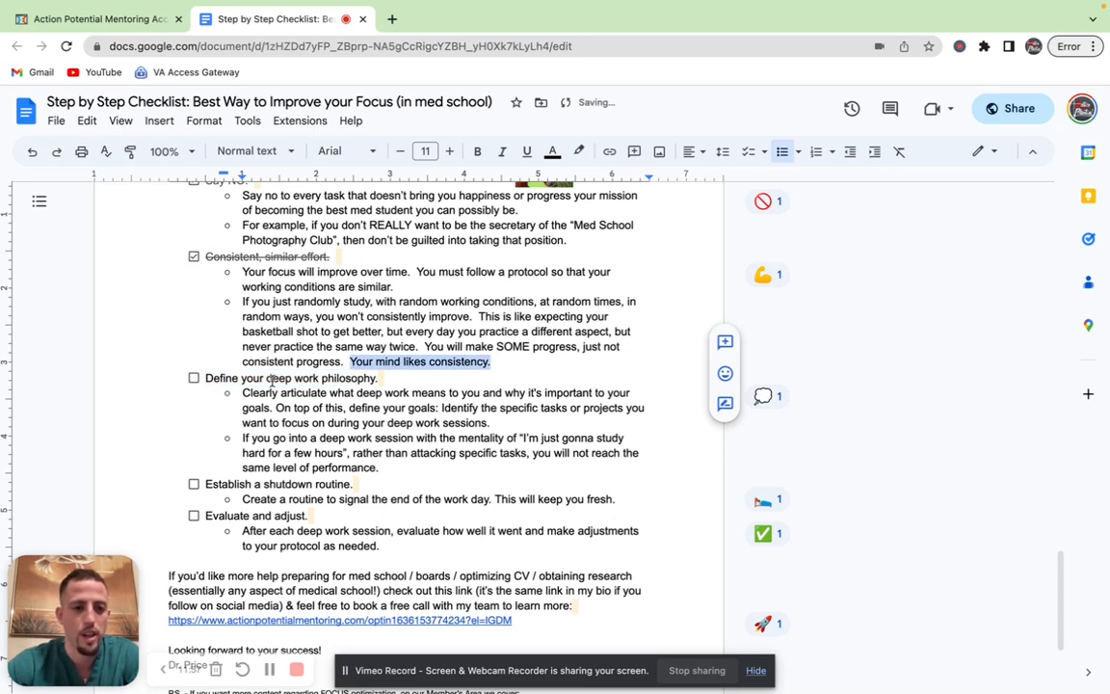
Highlight the deep work tip's 'specific tasks' text and check off 'Define your deep work philosophy'.
scroll("down", 3)
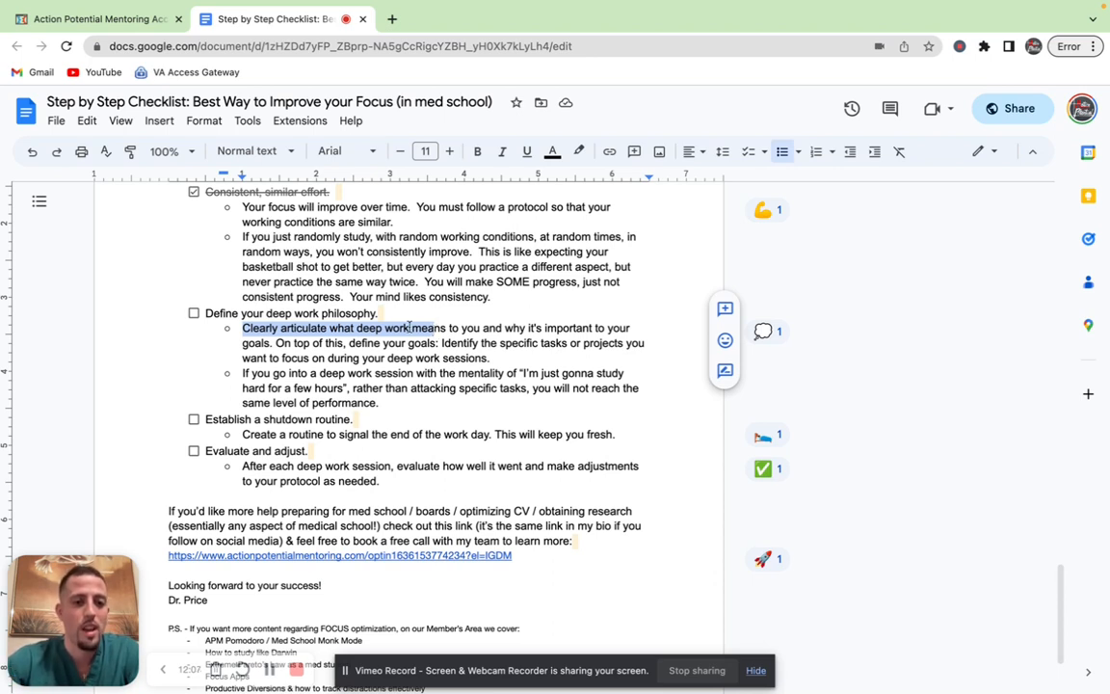
left_click(420, 327)
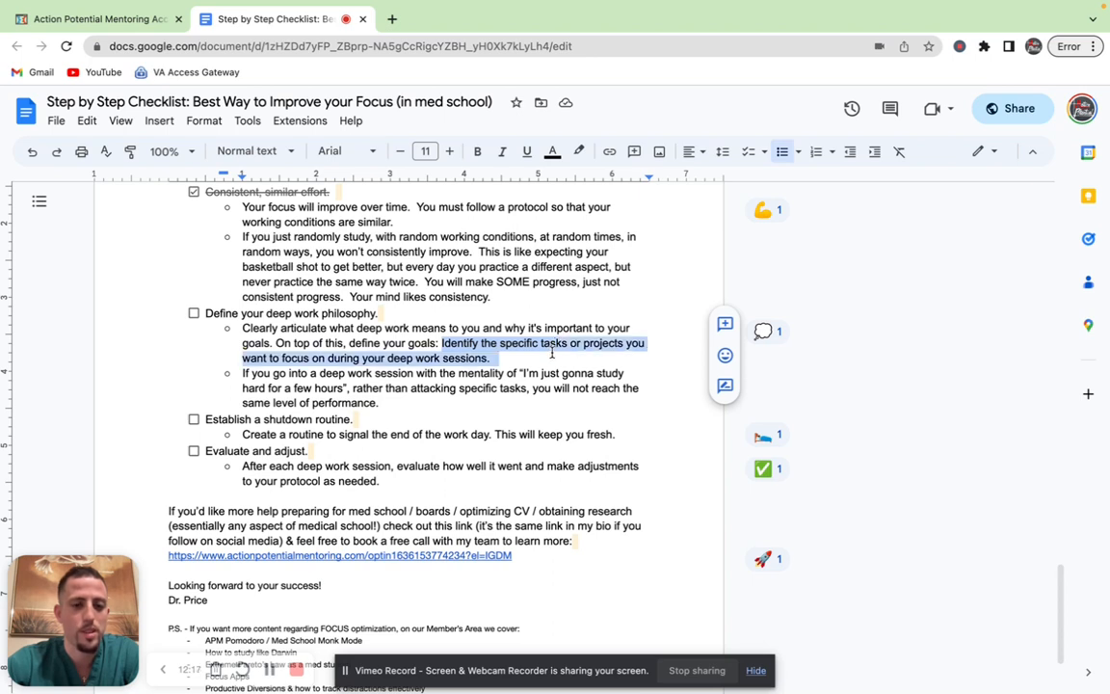
left_click(511, 358)
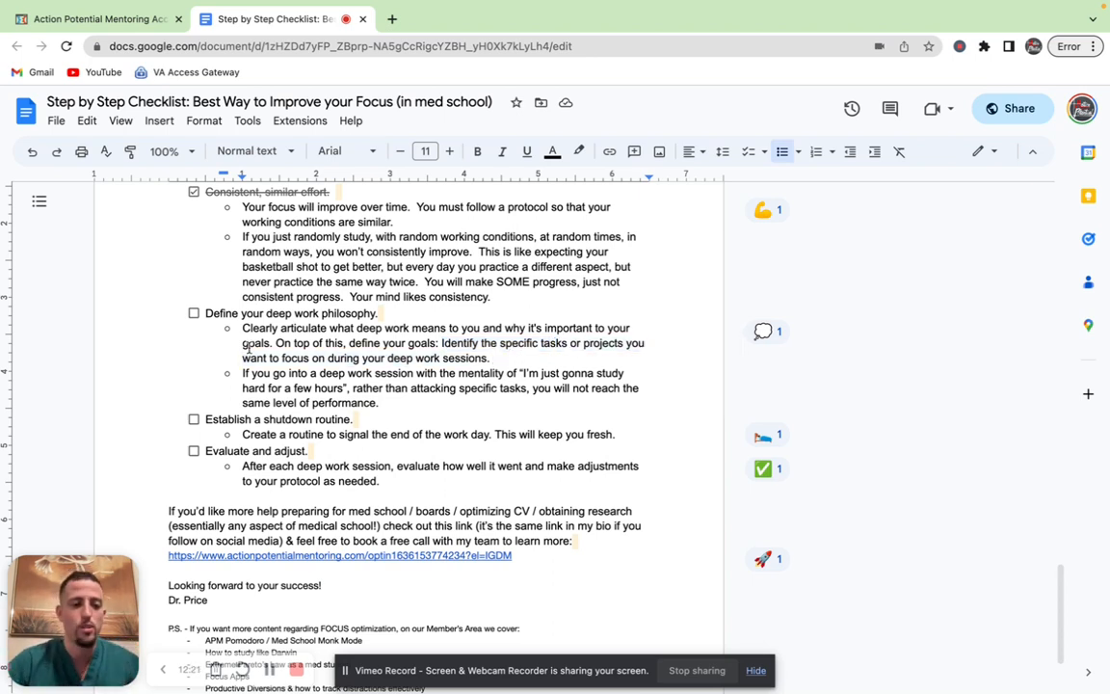
scroll("down", 3)
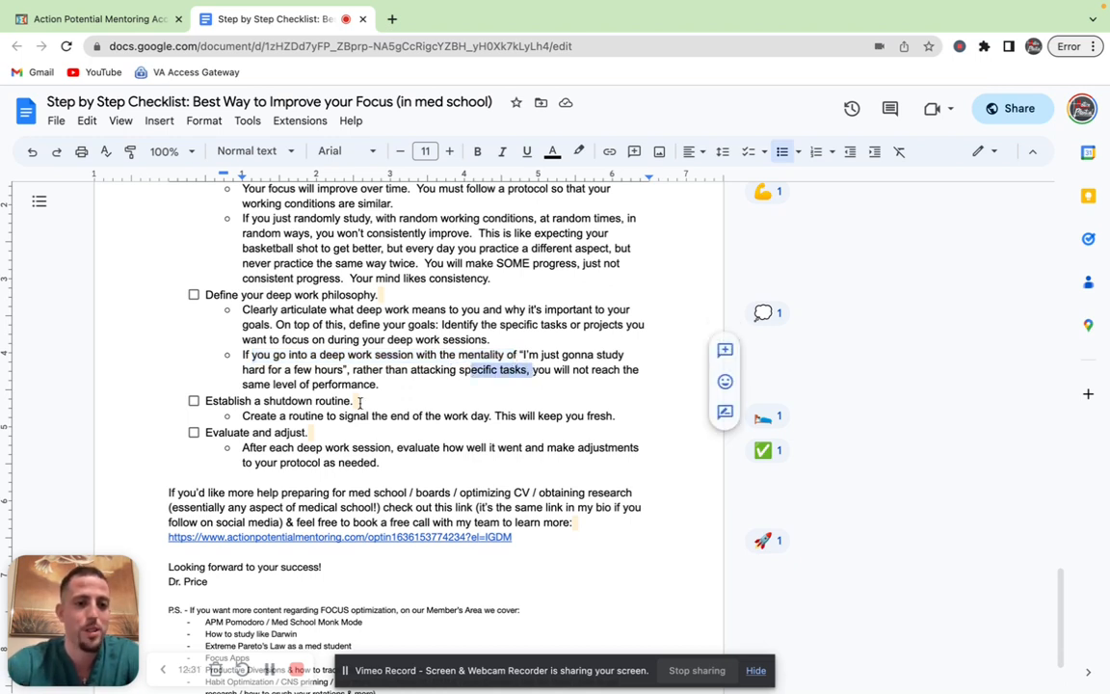
left_click(382, 383)
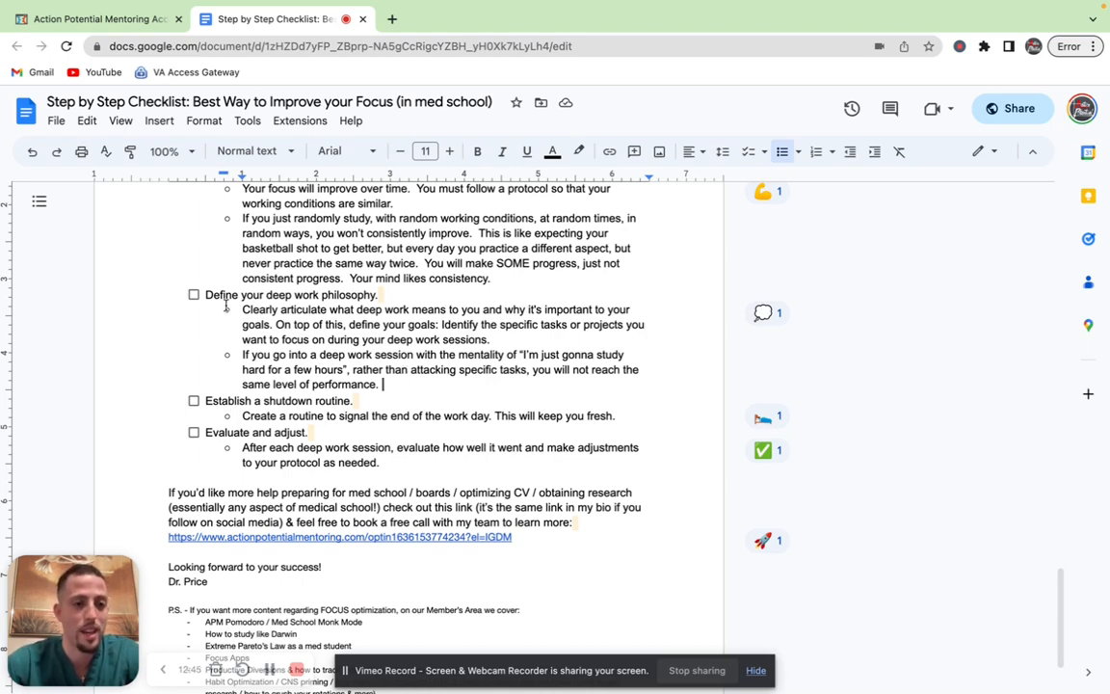
left_click(193, 294)
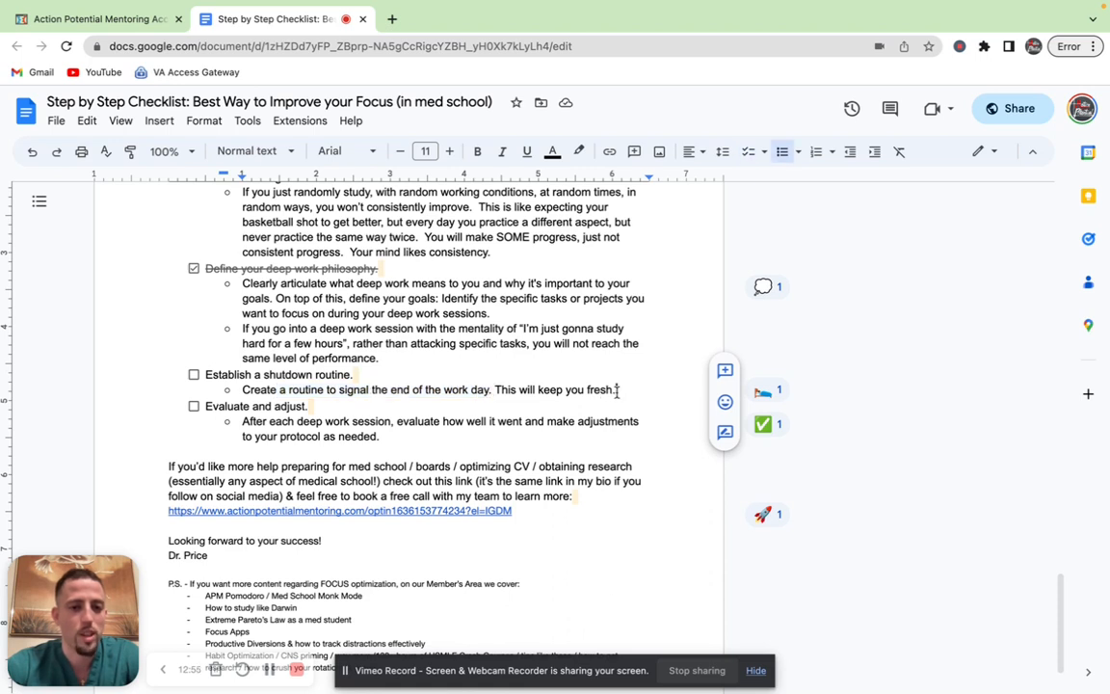
mouse_move(521, 408)
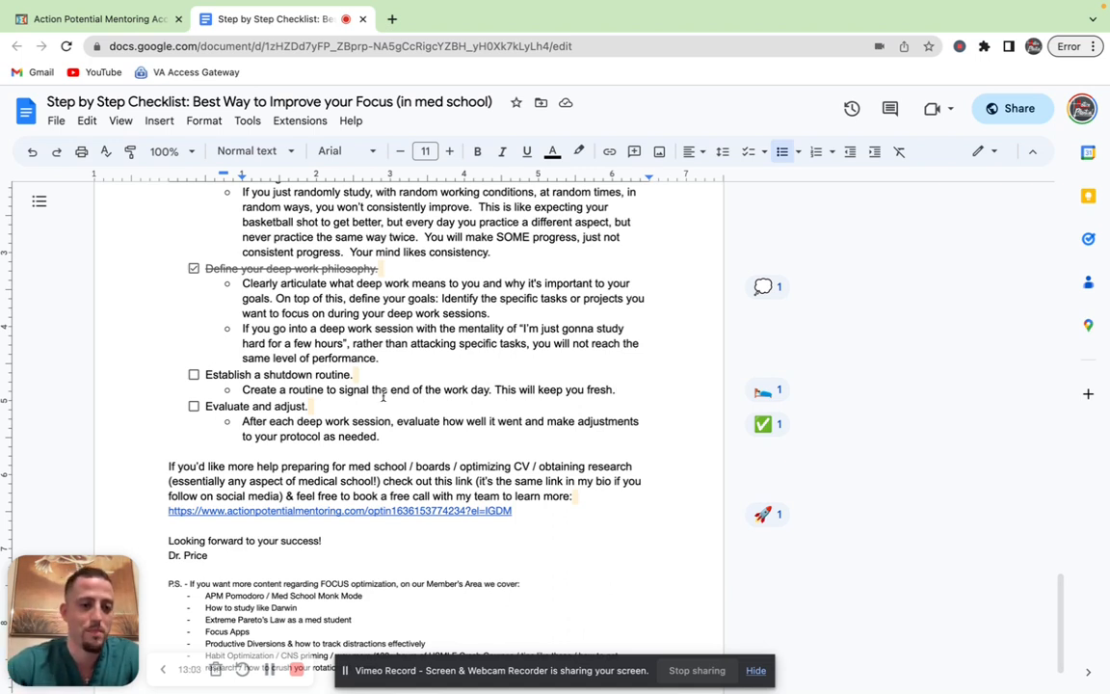
Check off 'Establish a shutdown routine' and 'Evaluate and adjust'.
left_click(194, 374)
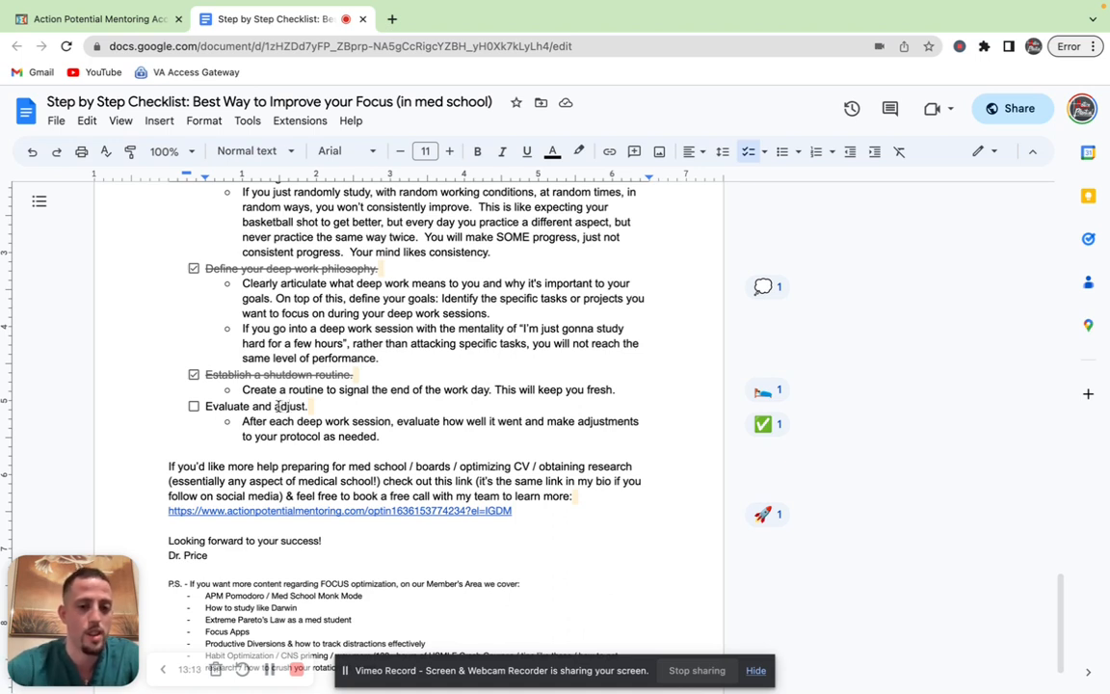
double_click(290, 406)
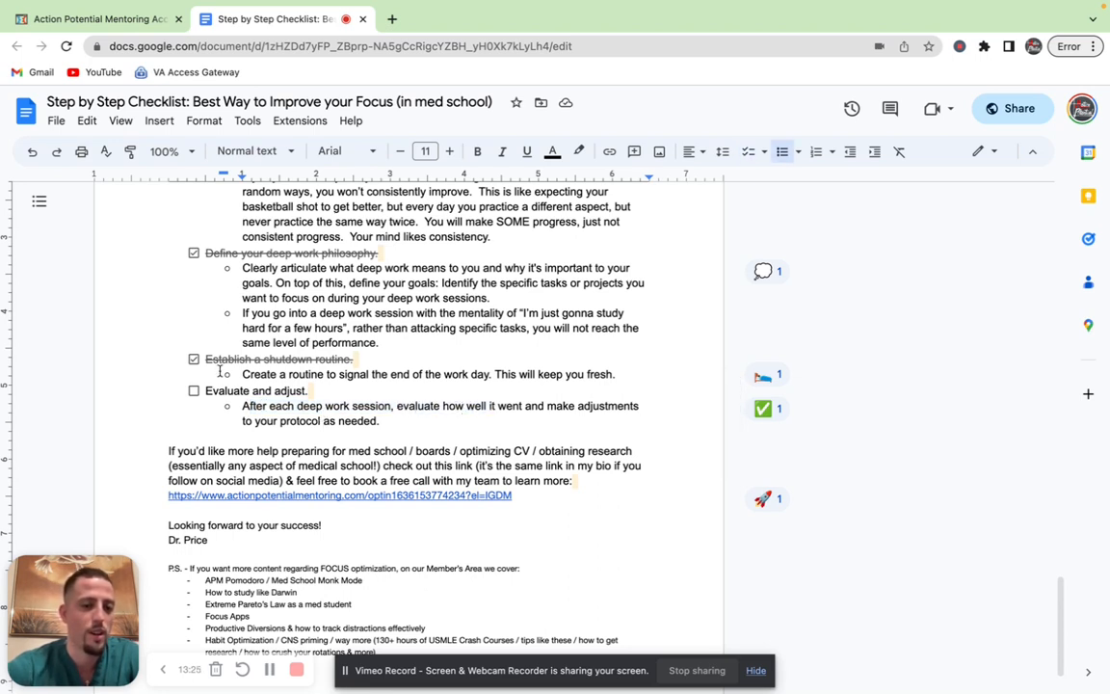
left_click(194, 391)
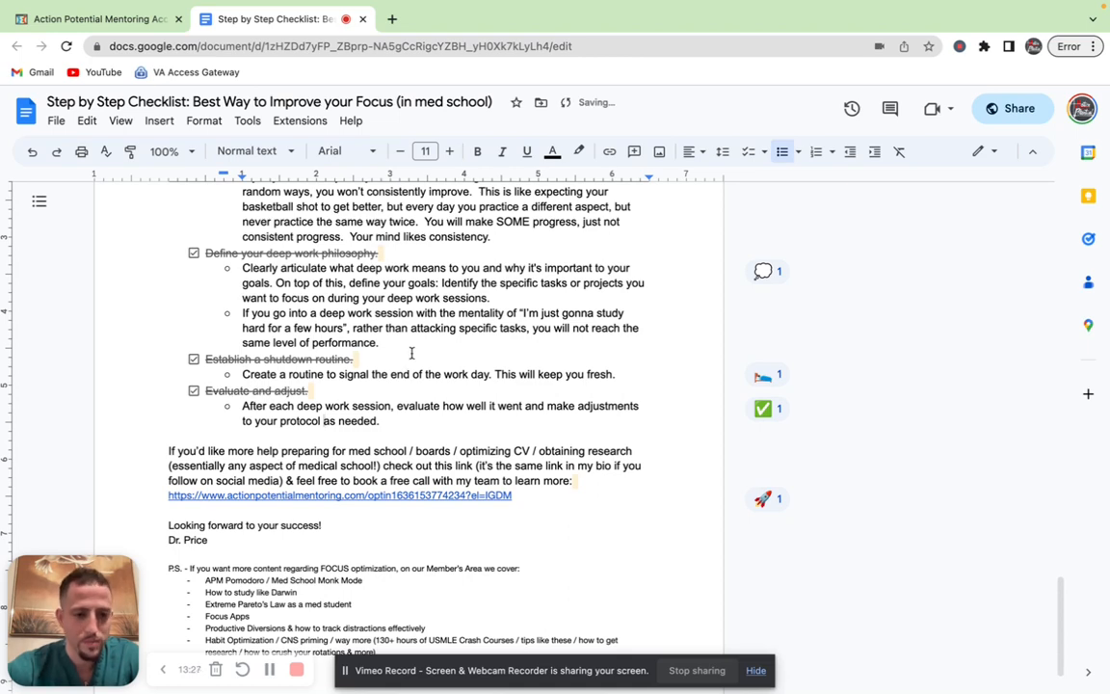
scroll("down", 3)
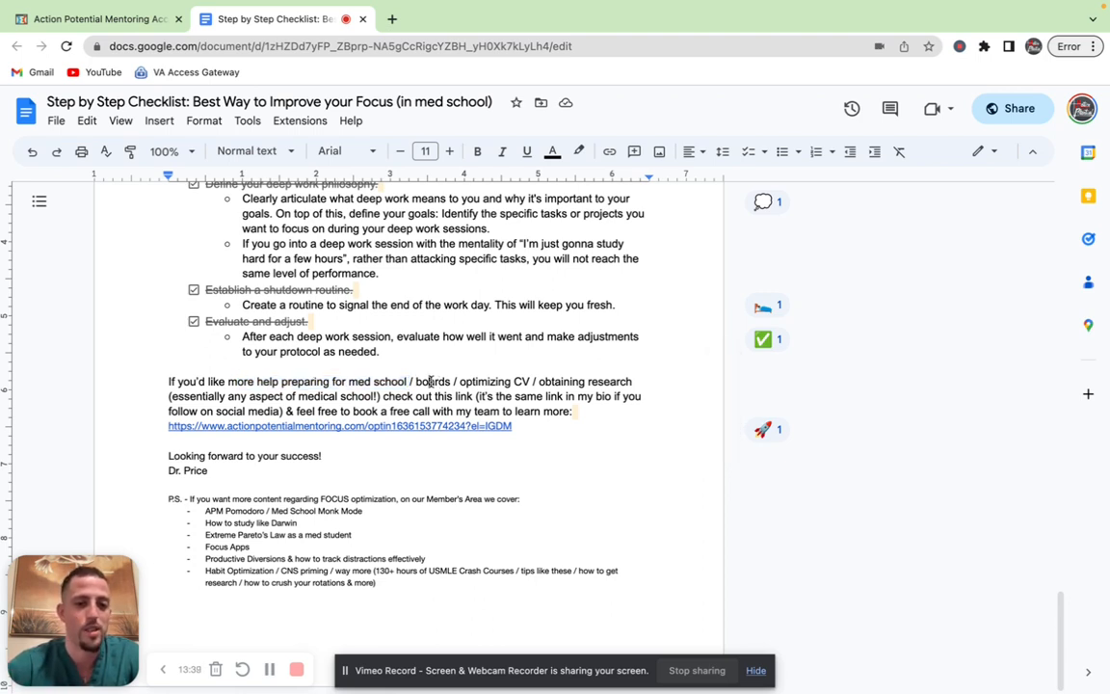
double_click(485, 381)
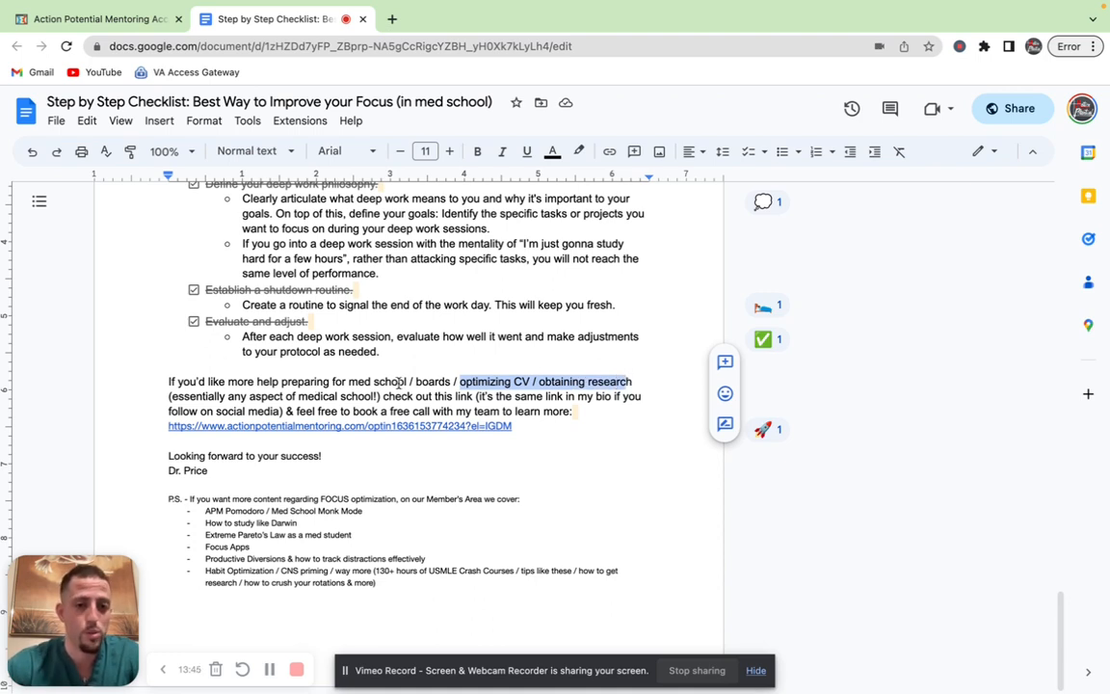
mouse_move(468, 433)
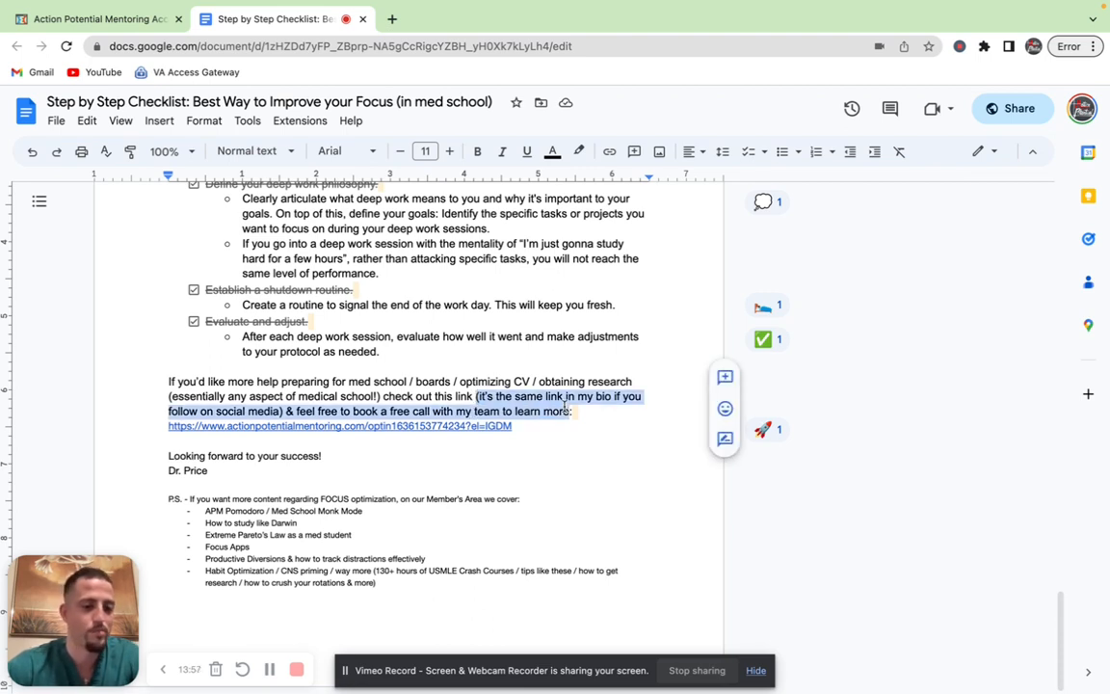
mouse_move(396, 493)
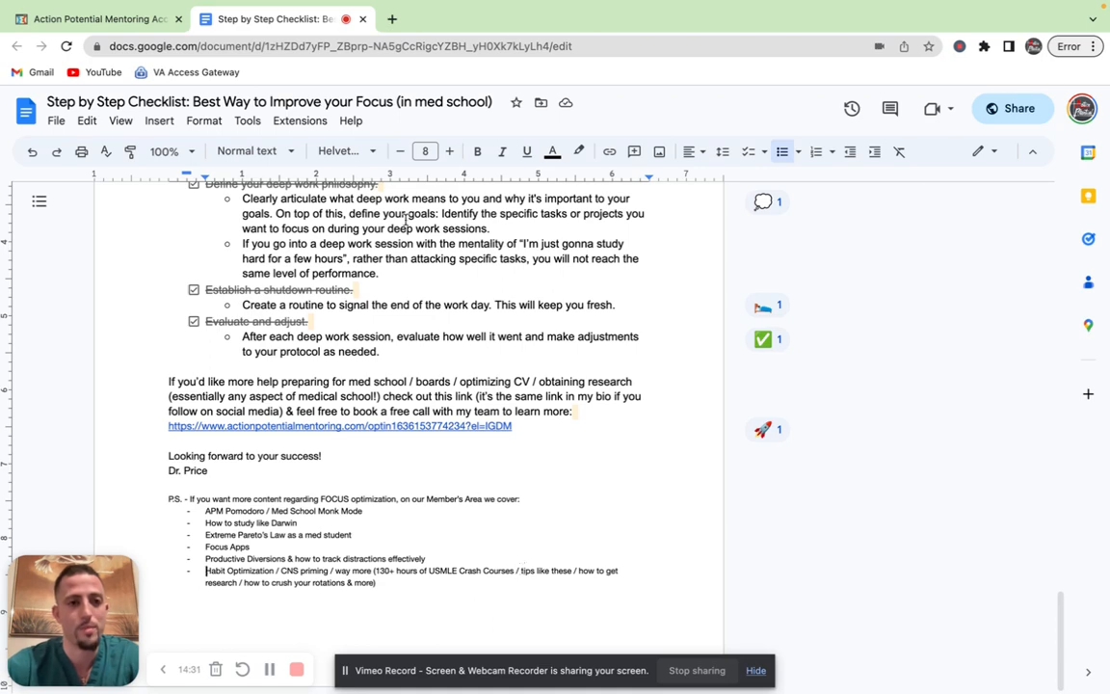
In the Action Potential tab, expand, browse and collapse the Mindset Optimization & Strategies lessons.
left_click(91, 18)
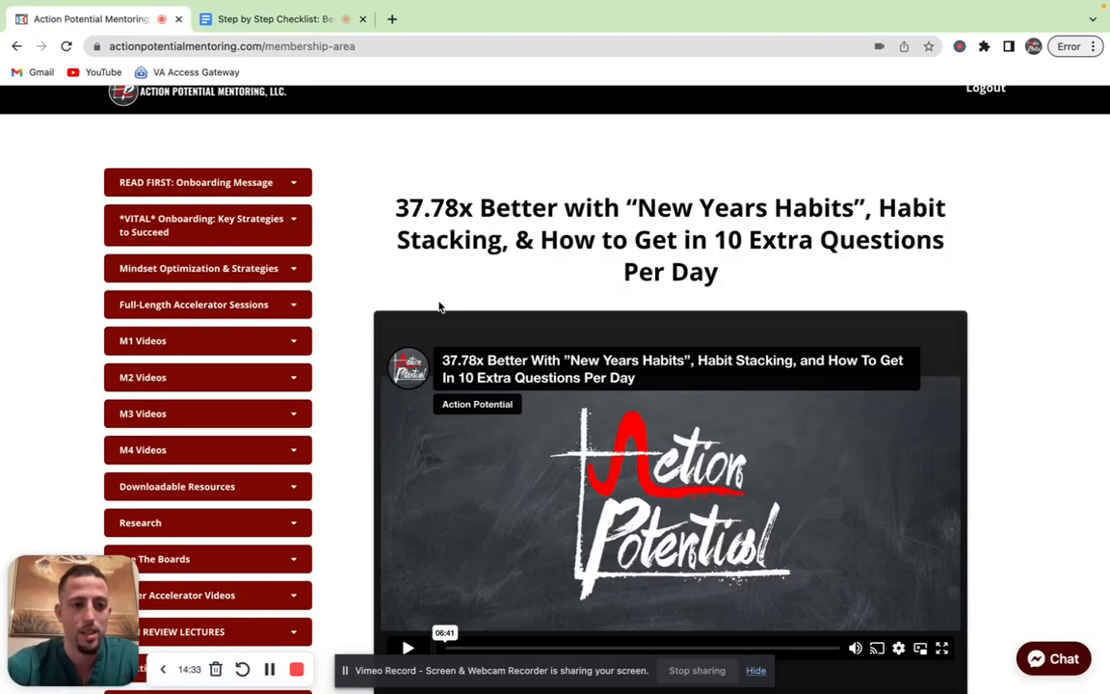
left_click(199, 268)
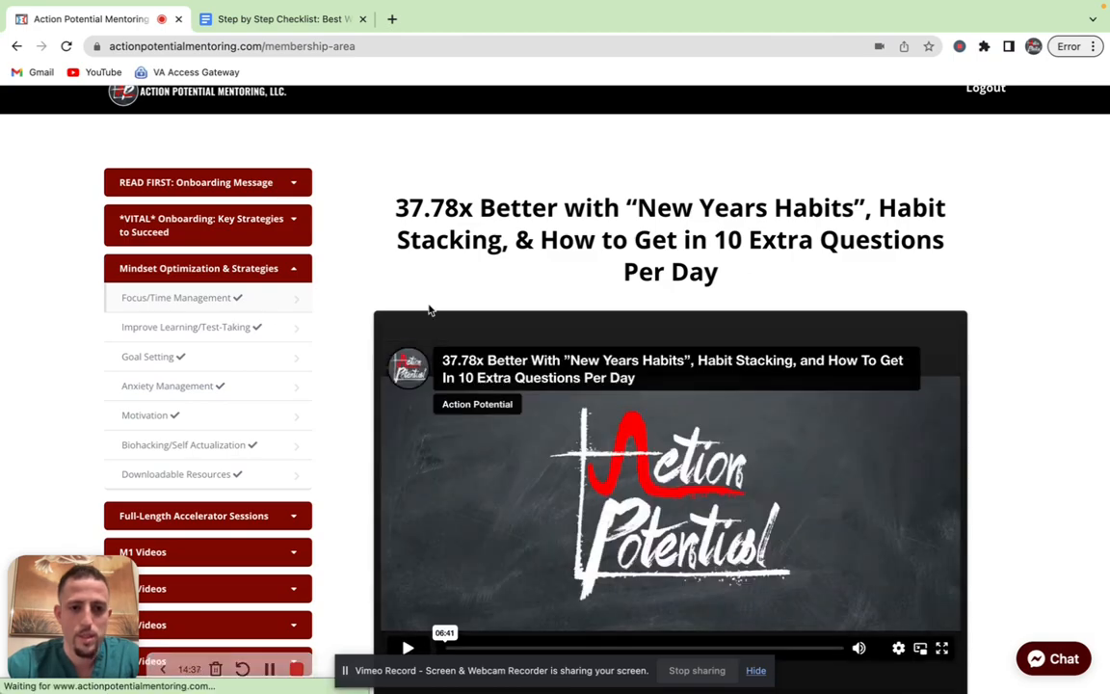
scroll("down", 3)
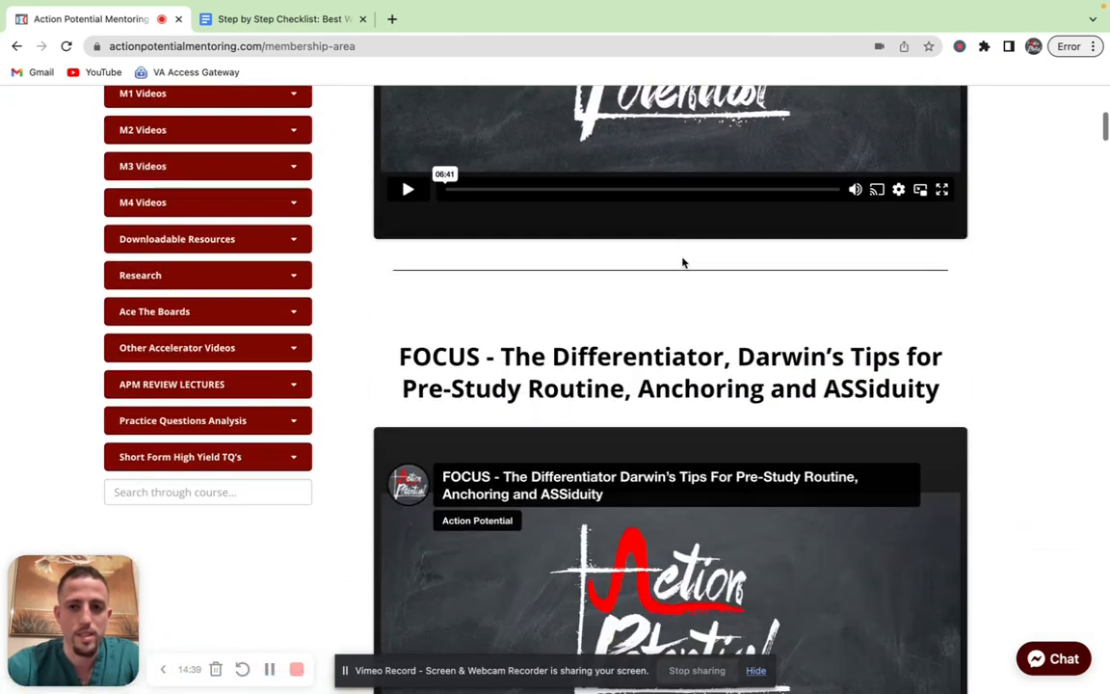
scroll("down", 3)
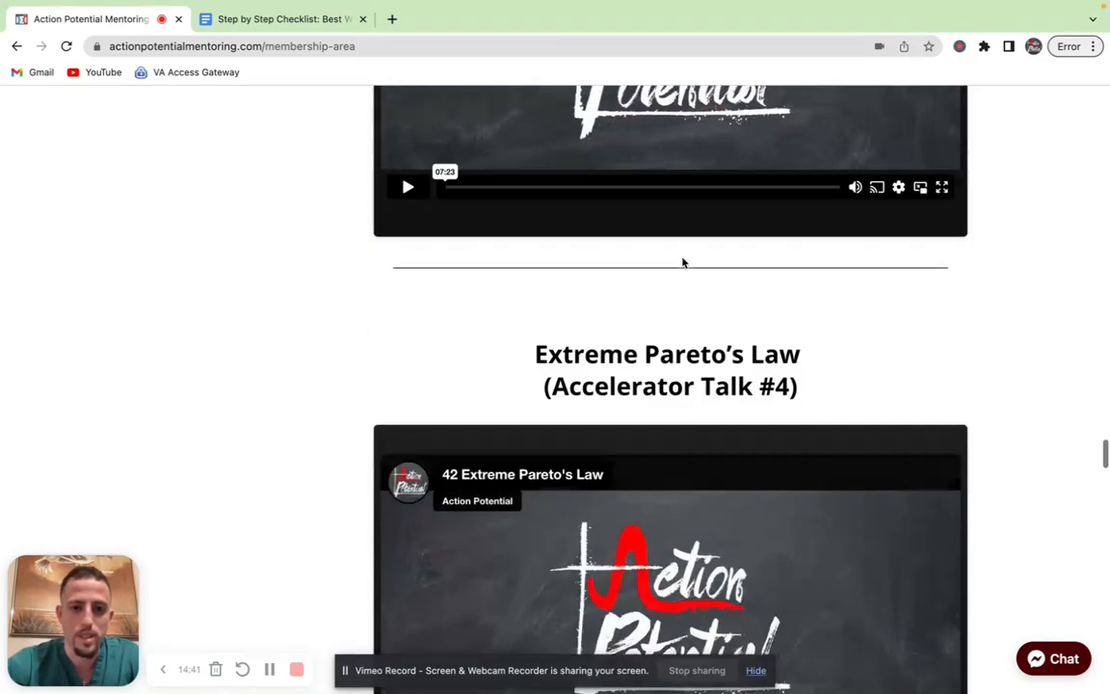
scroll("down", 3)
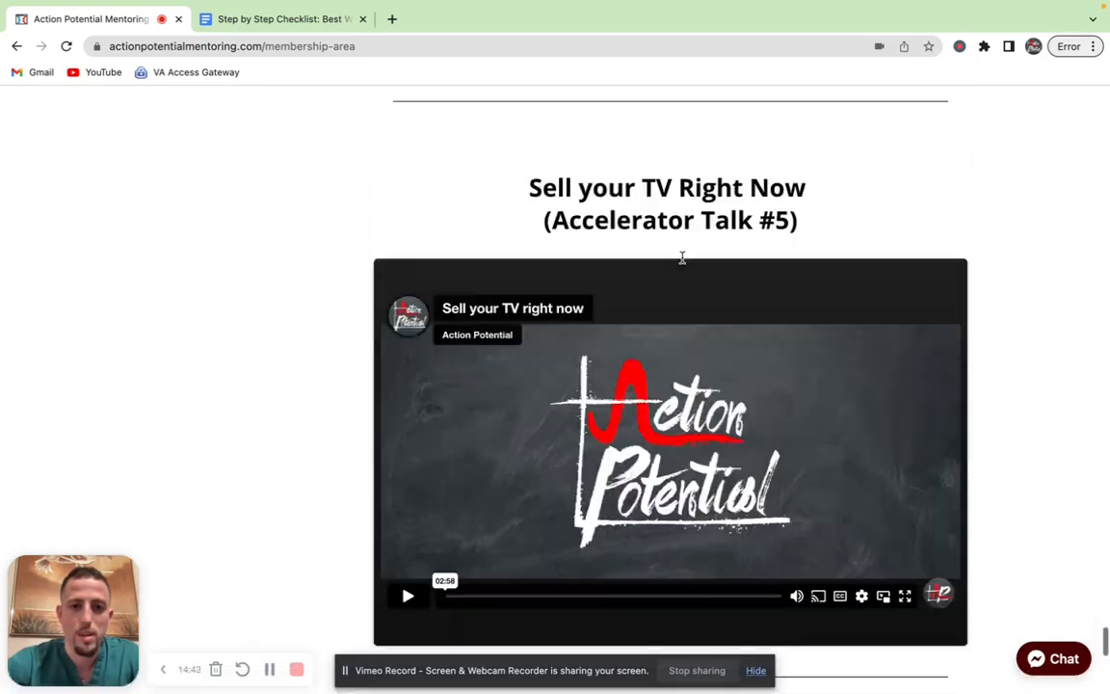
scroll("up", 3)
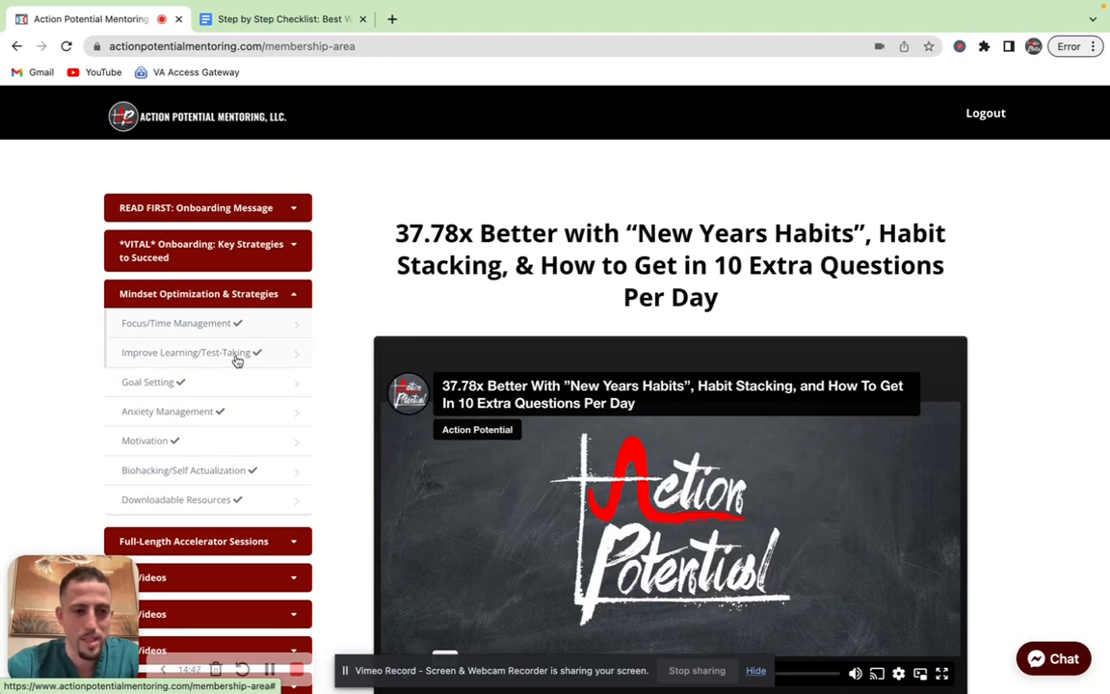
mouse_move(338, 297)
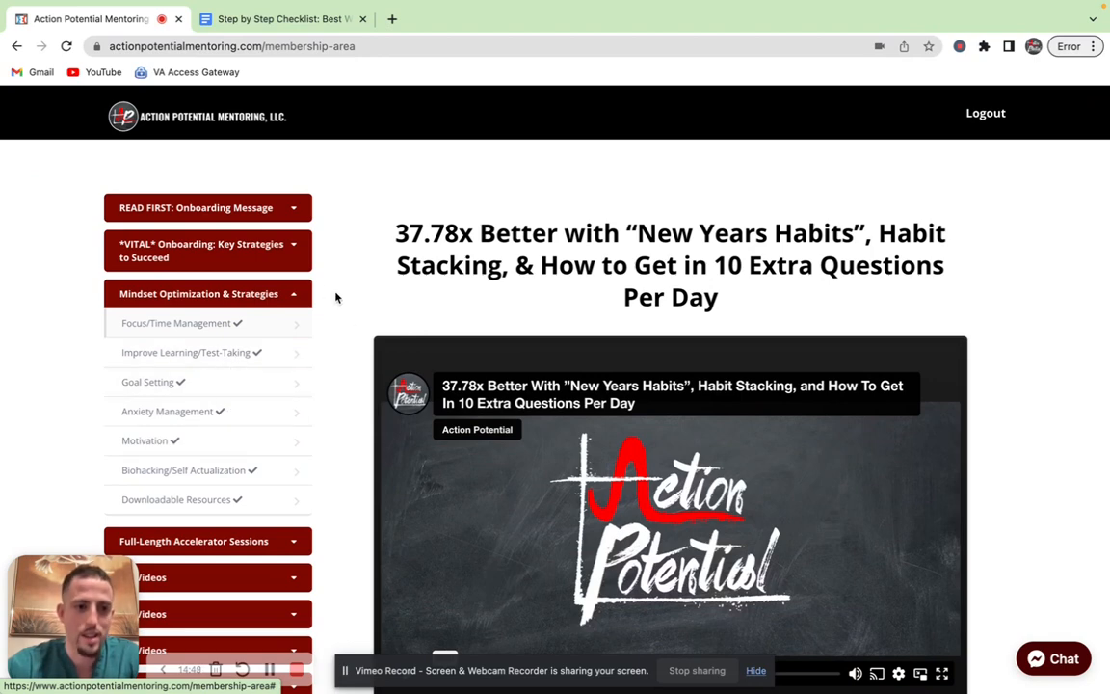
left_click(207, 293)
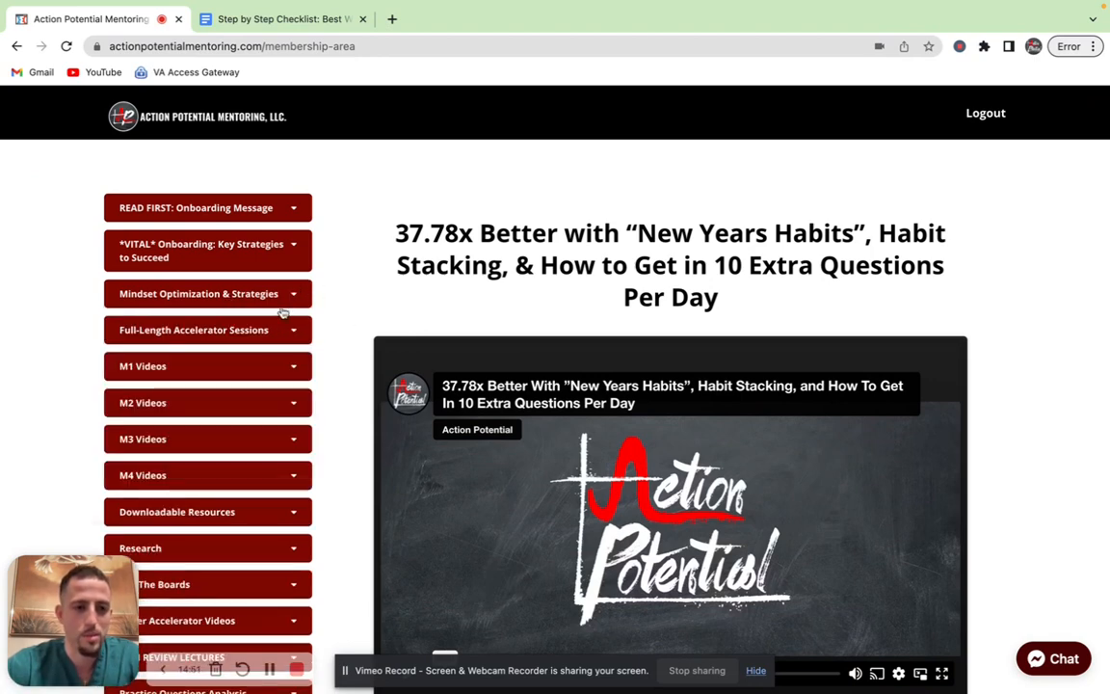
scroll("down", 3)
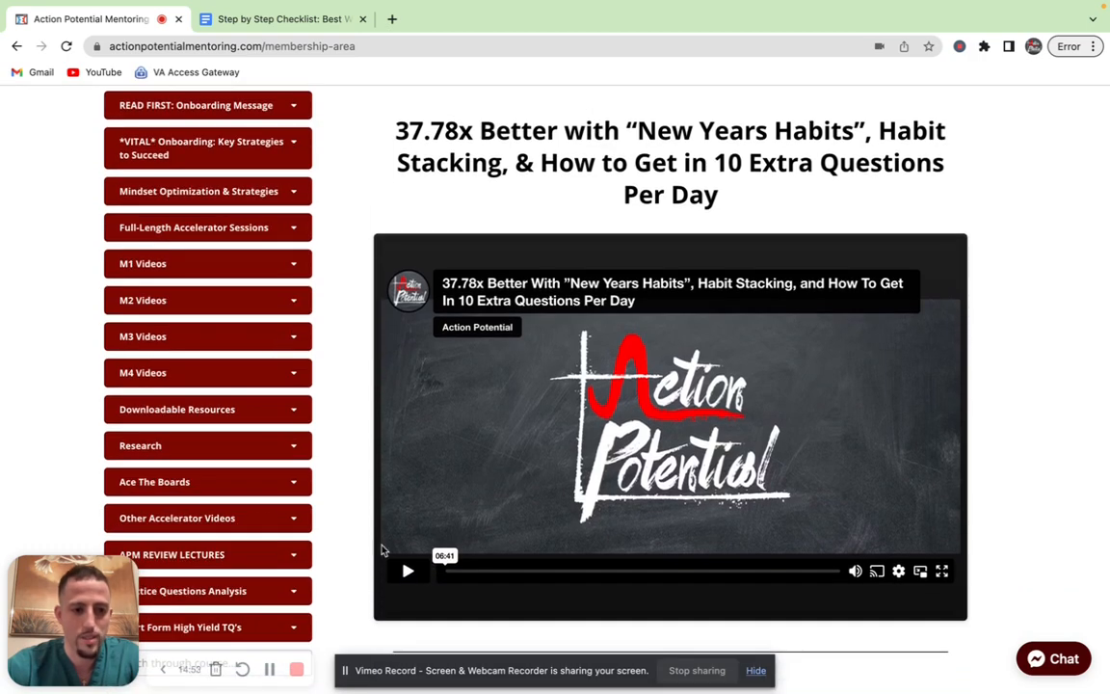